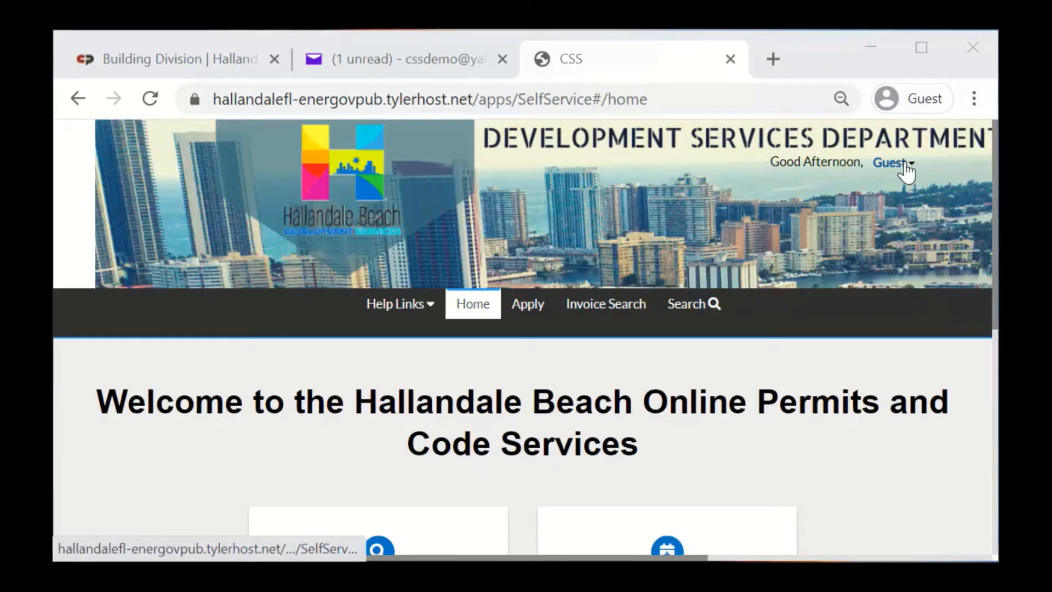
Choose Register from the Guest menu to reach registration step 1, Email.
{"action": "left_click", "coordinate": [891, 162]}
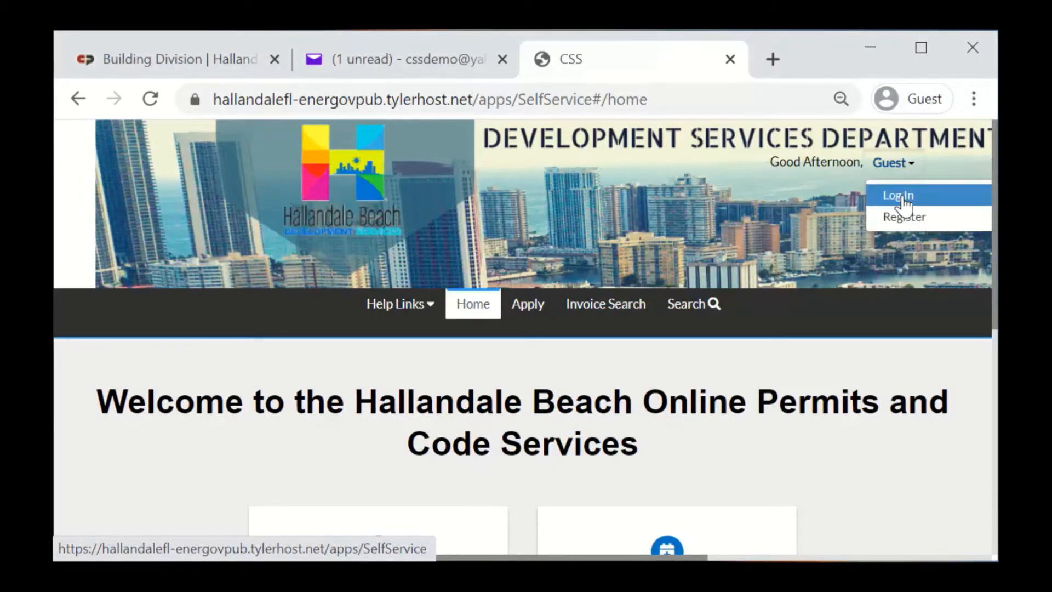
{"action": "left_click", "coordinate": [904, 216]}
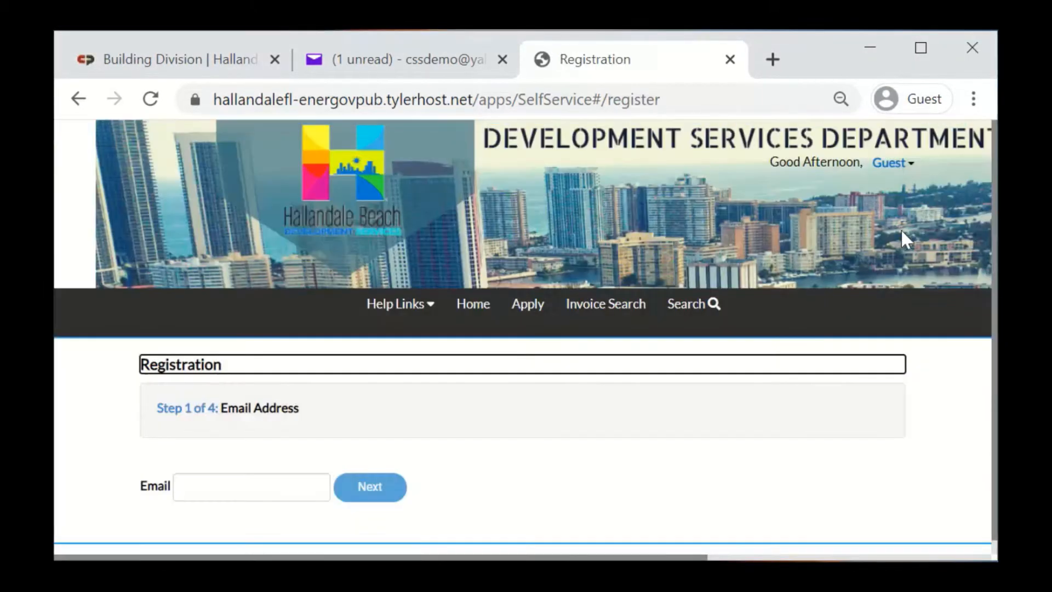
Enter the 'cssde….com' email, submit it, and switch to Yahoo Mail for the confirmation.
{"action": "left_click", "coordinate": [252, 487]}
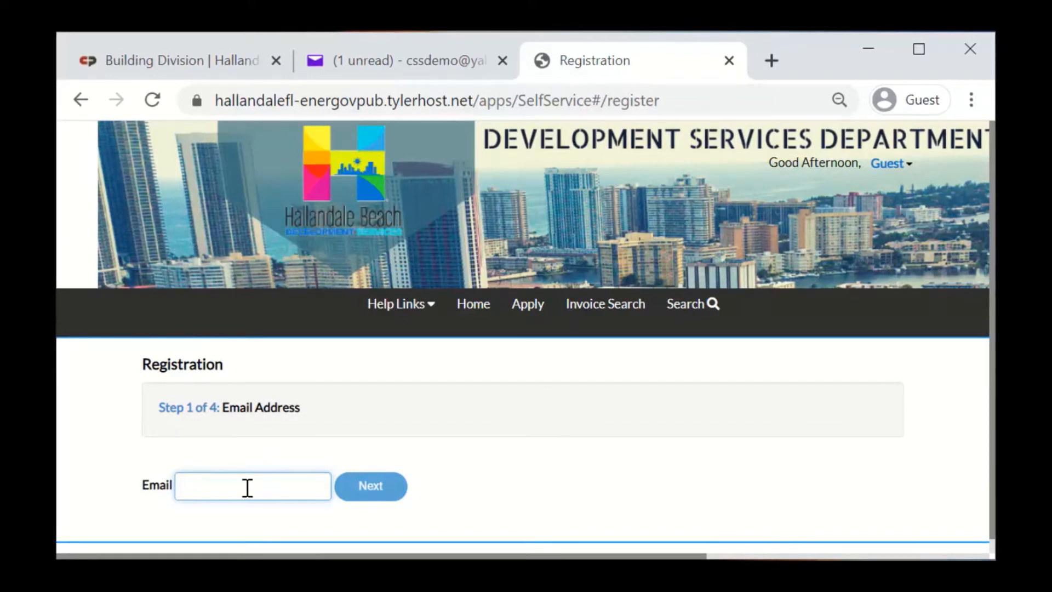
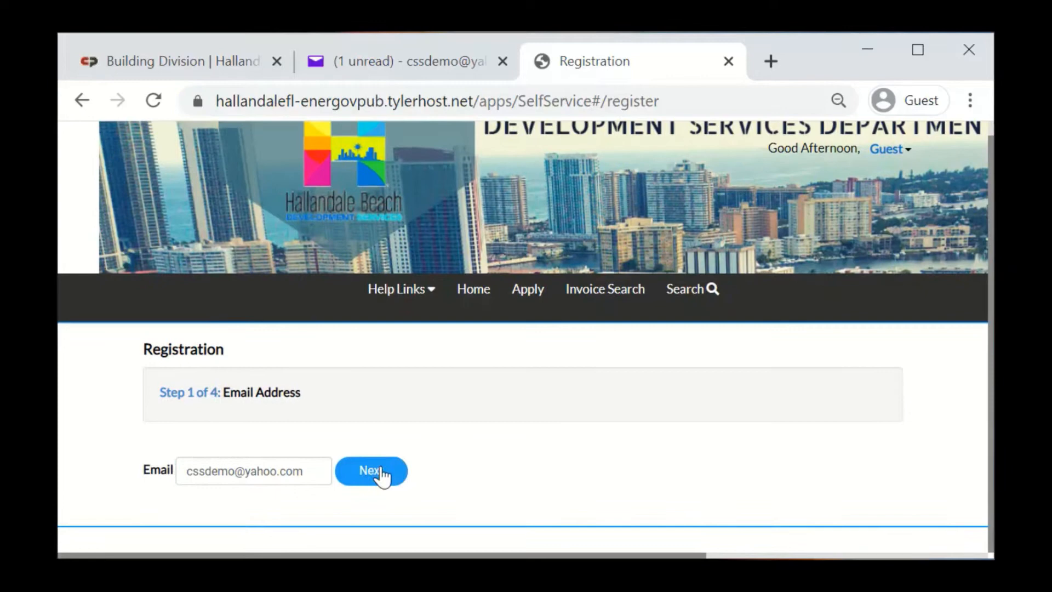
{"action": "left_click", "coordinate": [371, 470]}
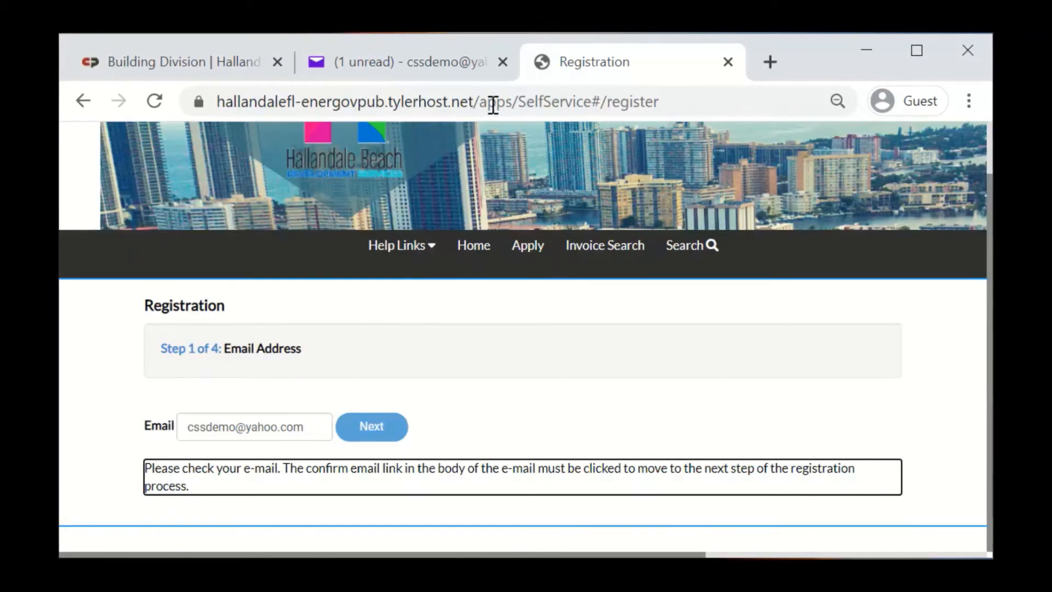
{"action": "left_click", "coordinate": [403, 61]}
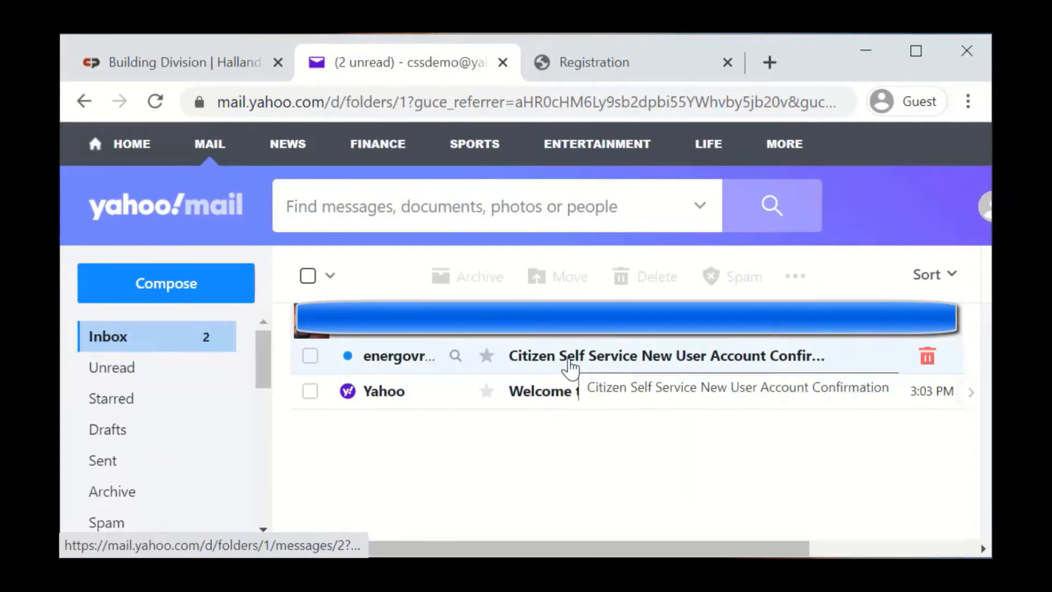
Confirm the address from the New User Account Confirmation email, reaching Step 2: Login information.
{"action": "left_click", "coordinate": [664, 355]}
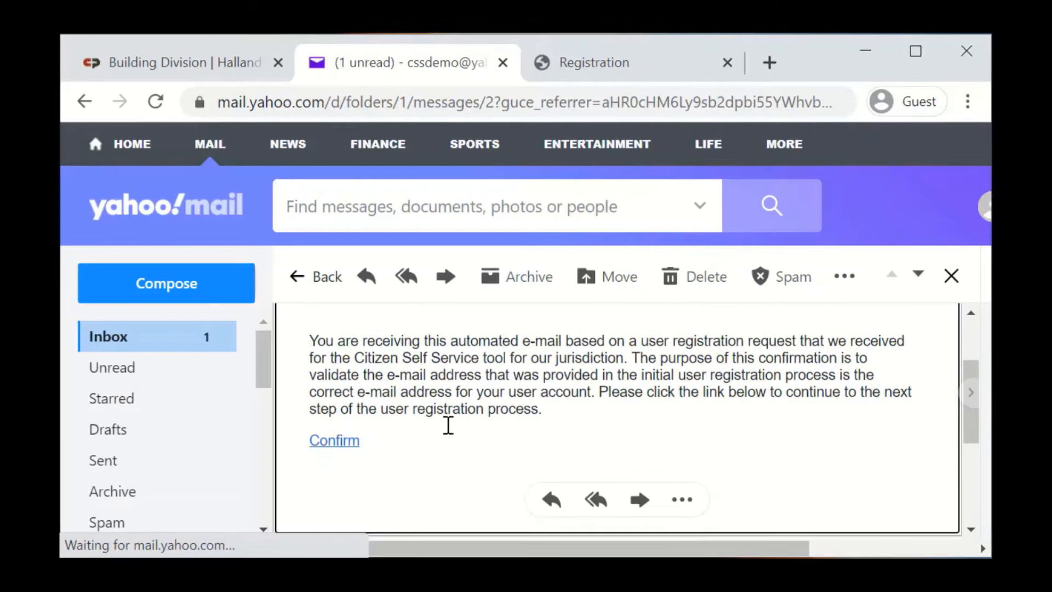
{"action": "mouse_move", "coordinate": [333, 440]}
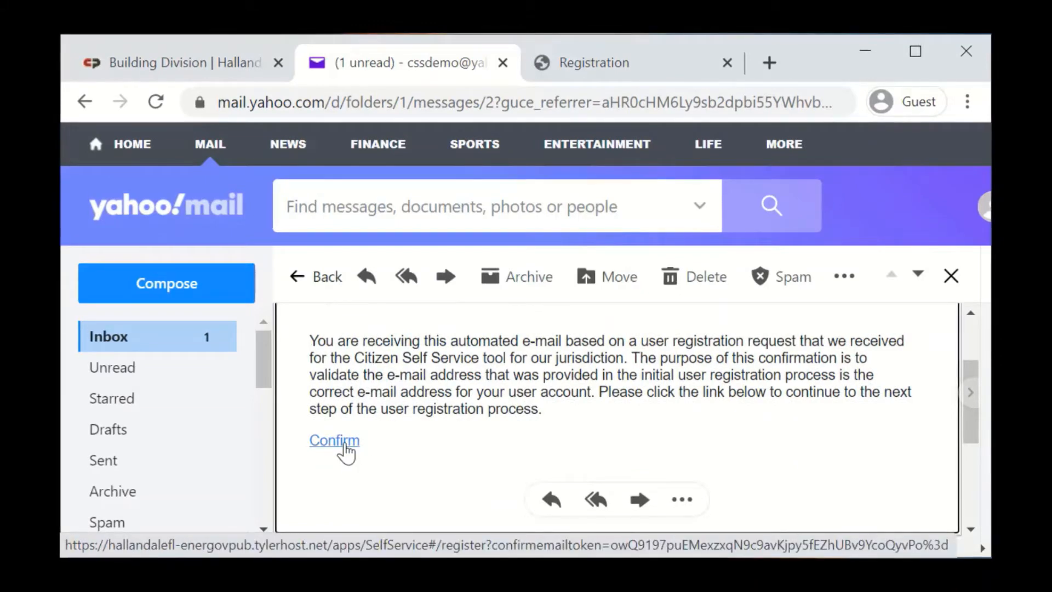
{"action": "left_click", "coordinate": [333, 441]}
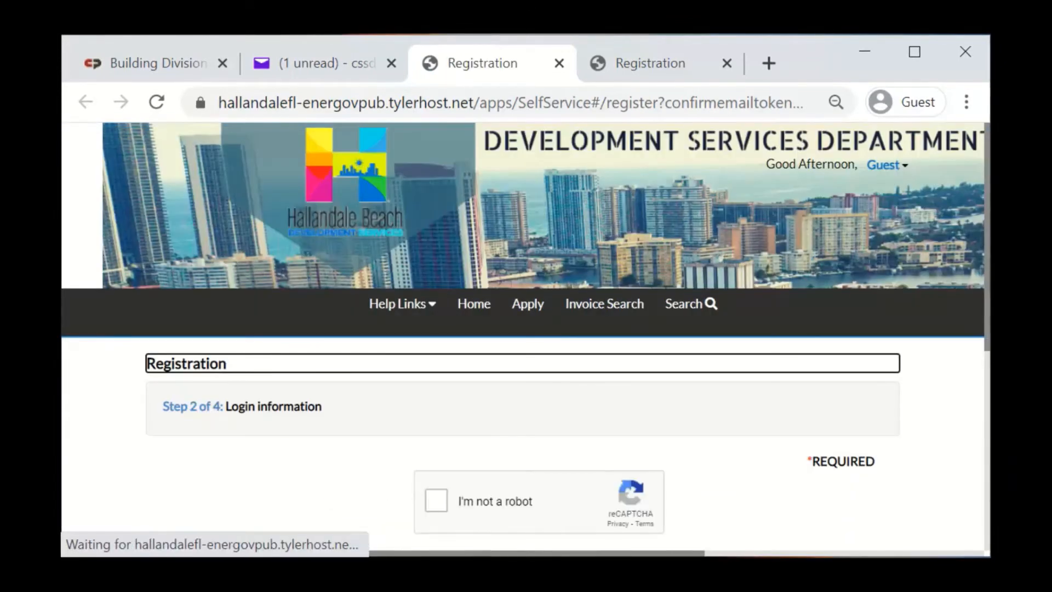
{"action": "scroll", "scroll_direction": "down", "scroll_amount": 3}
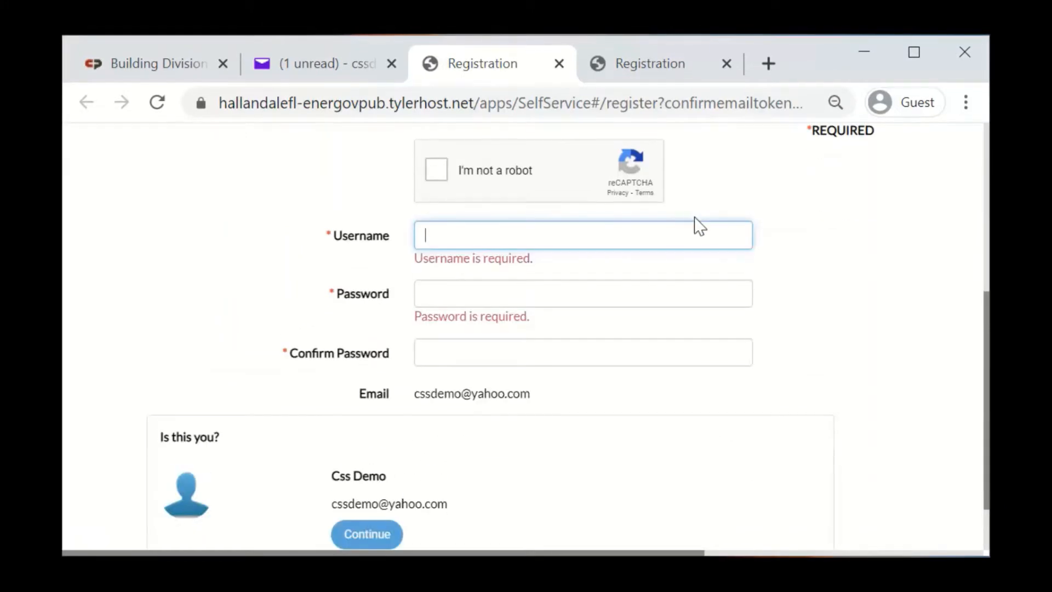
{"action": "scroll", "scroll_direction": "down", "scroll_amount": 3}
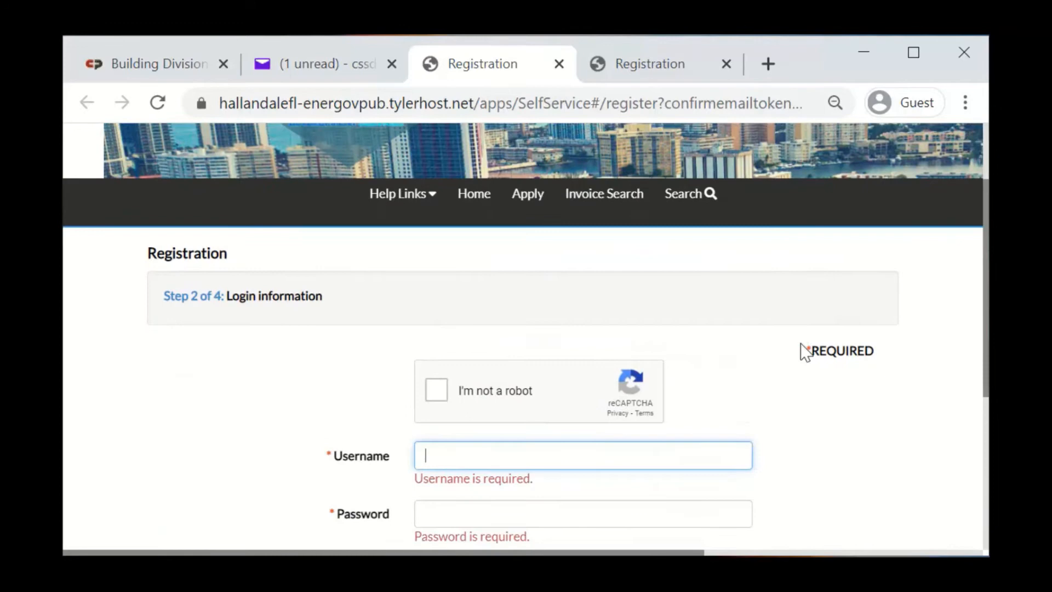
{"action": "scroll", "scroll_direction": "down", "scroll_amount": 3}
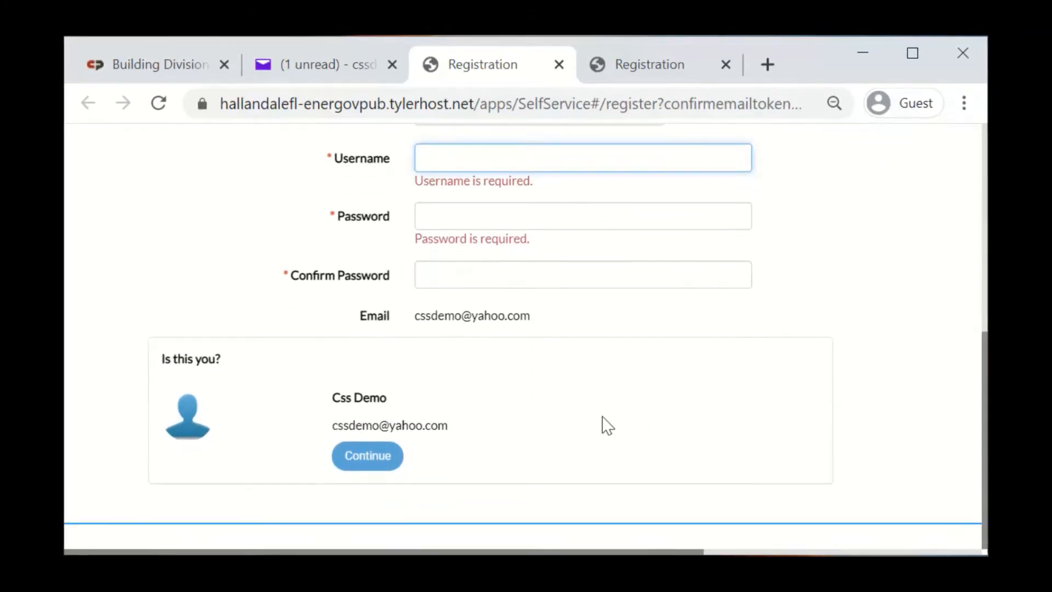
{"action": "mouse_move", "coordinate": [459, 470]}
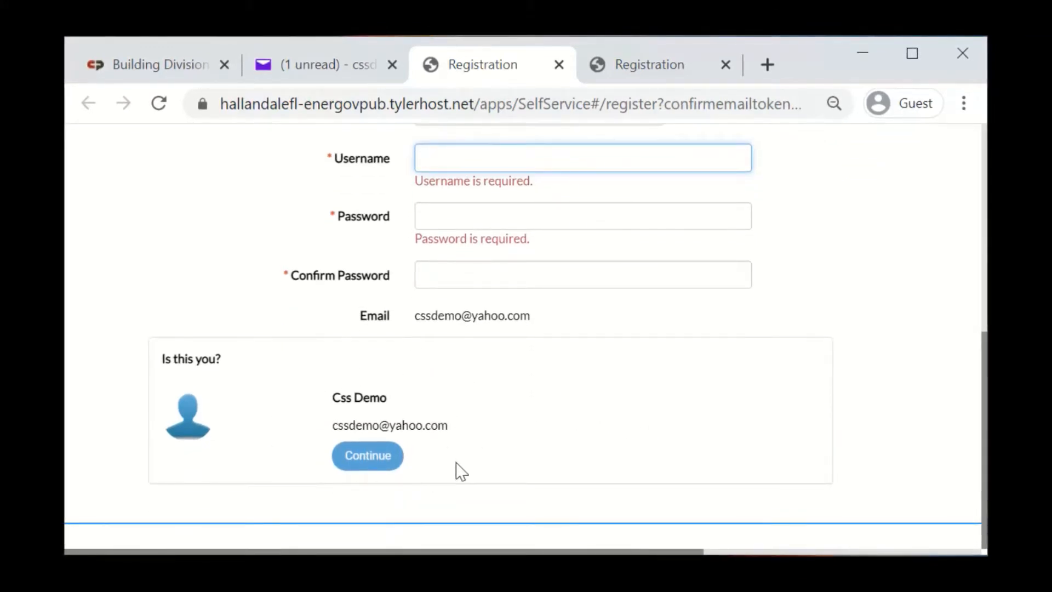
{"action": "mouse_move", "coordinate": [342, 405]}
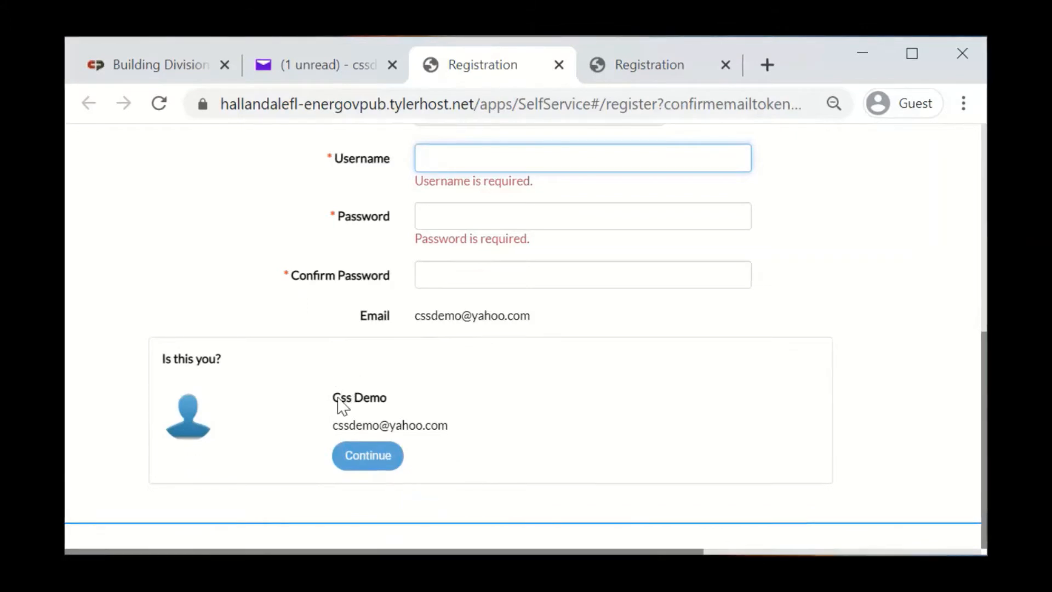
{"action": "mouse_move", "coordinate": [490, 426]}
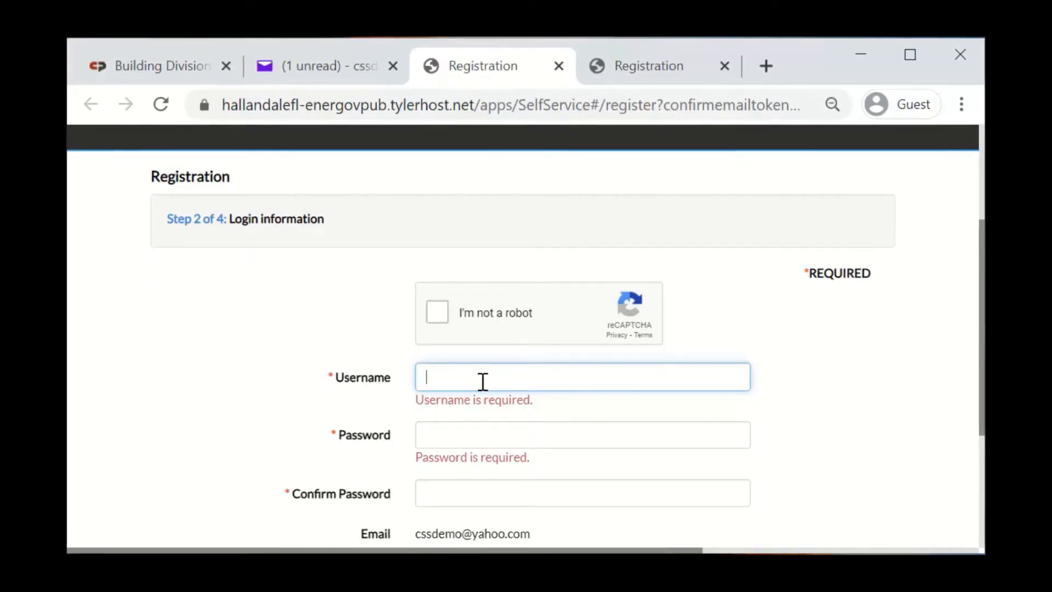
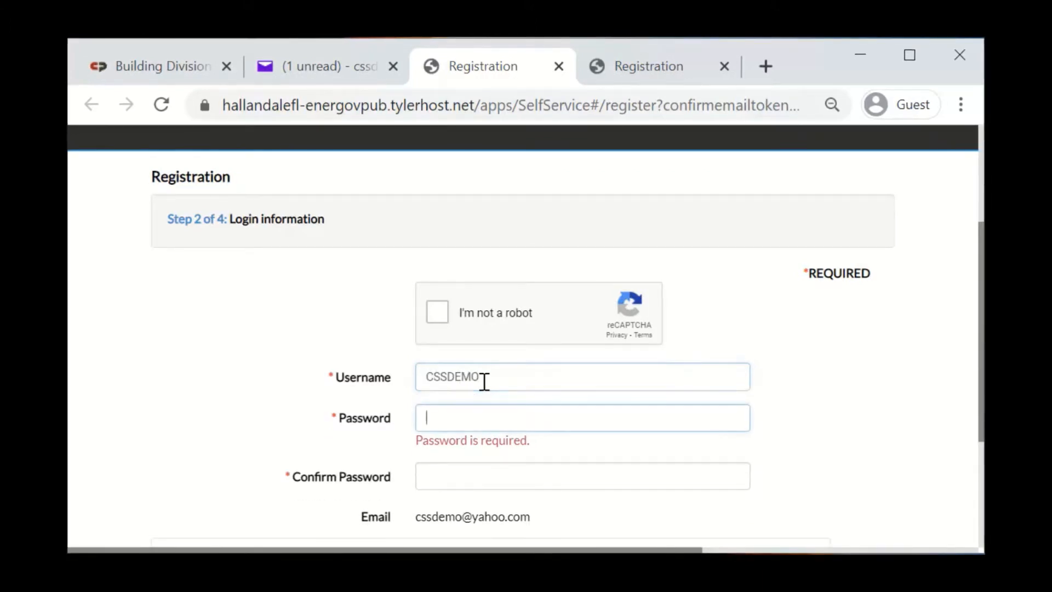
Enter username 'CSS' and a strong password with its matching confirmation.
{"action": "left_click", "coordinate": [582, 417]}
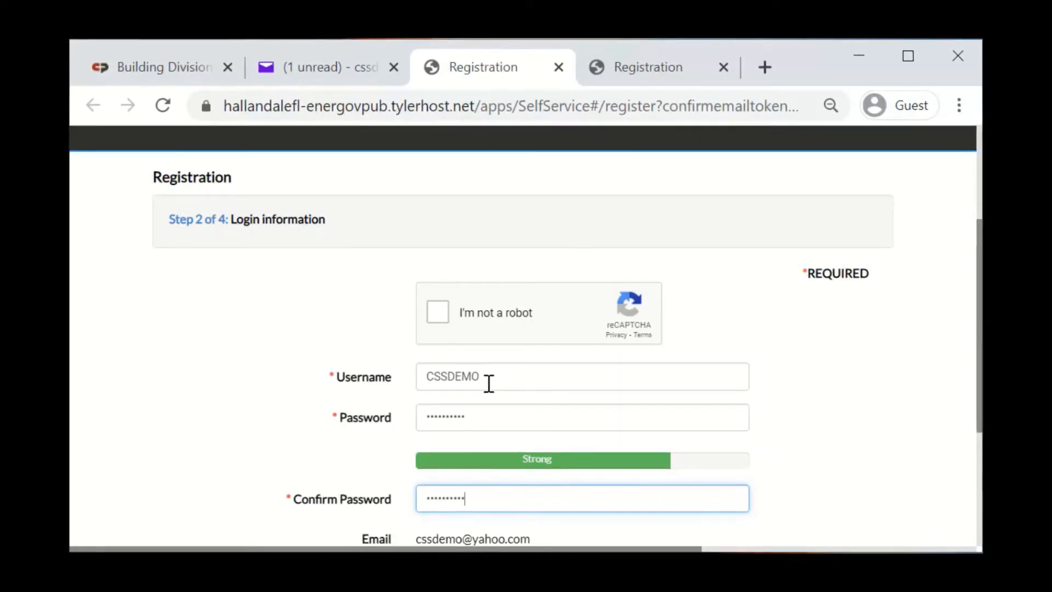
{"action": "scroll", "scroll_direction": "down", "scroll_amount": 3}
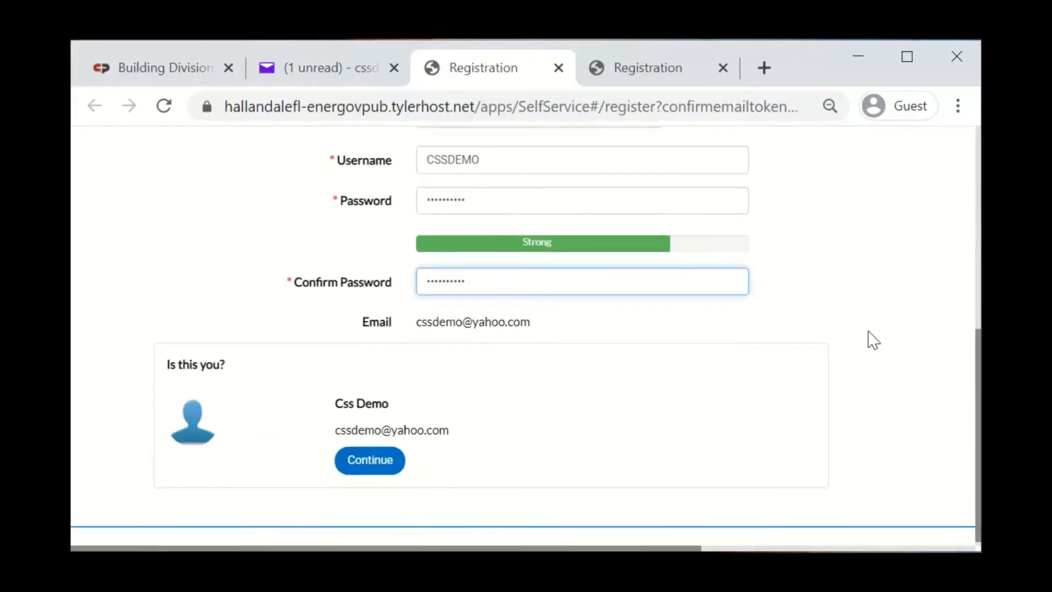
{"action": "left_click", "coordinate": [370, 460]}
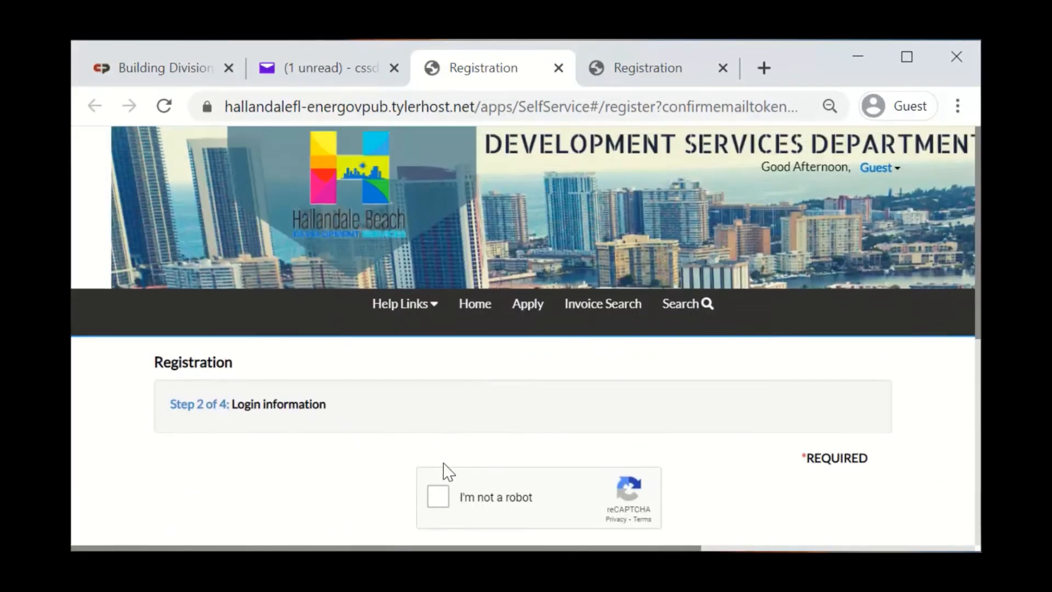
Pass the reCAPTCHA crosswalk challenge and continue to Step 3: Personal Info.
{"action": "left_click", "coordinate": [438, 497]}
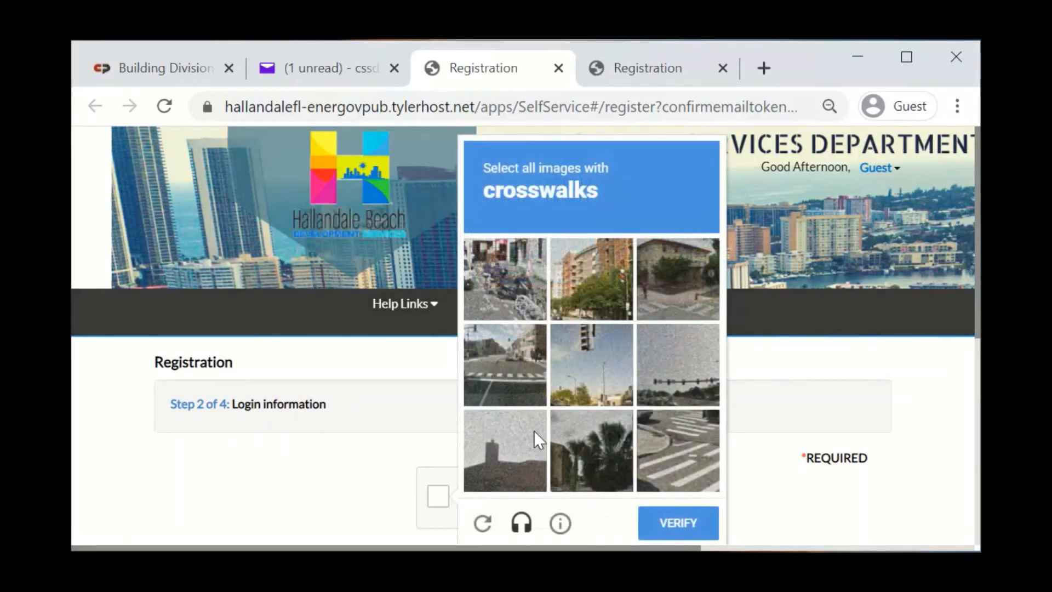
{"action": "left_click", "coordinate": [504, 364]}
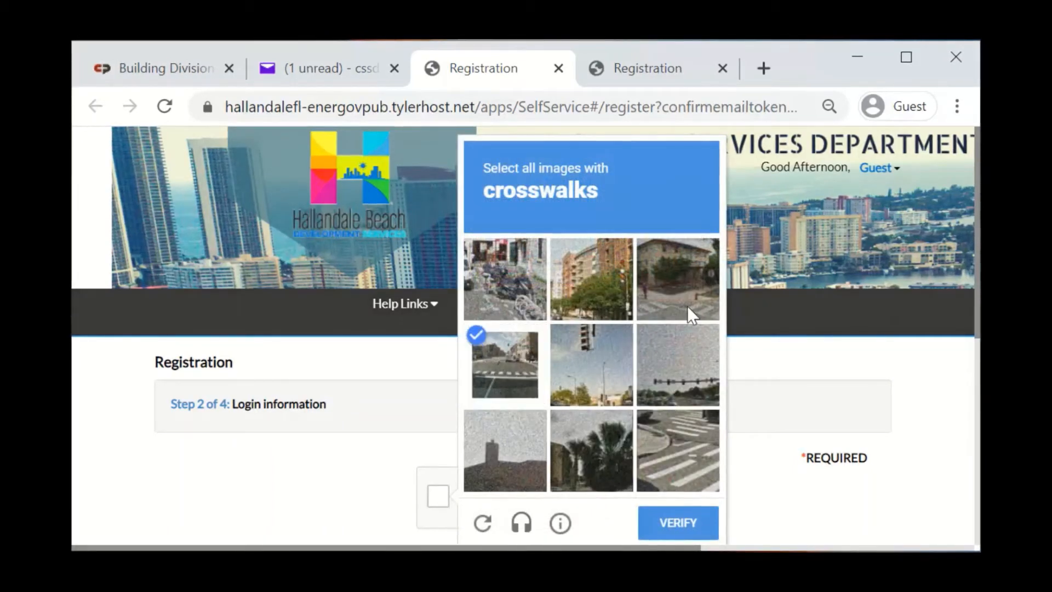
{"action": "left_click", "coordinate": [678, 450]}
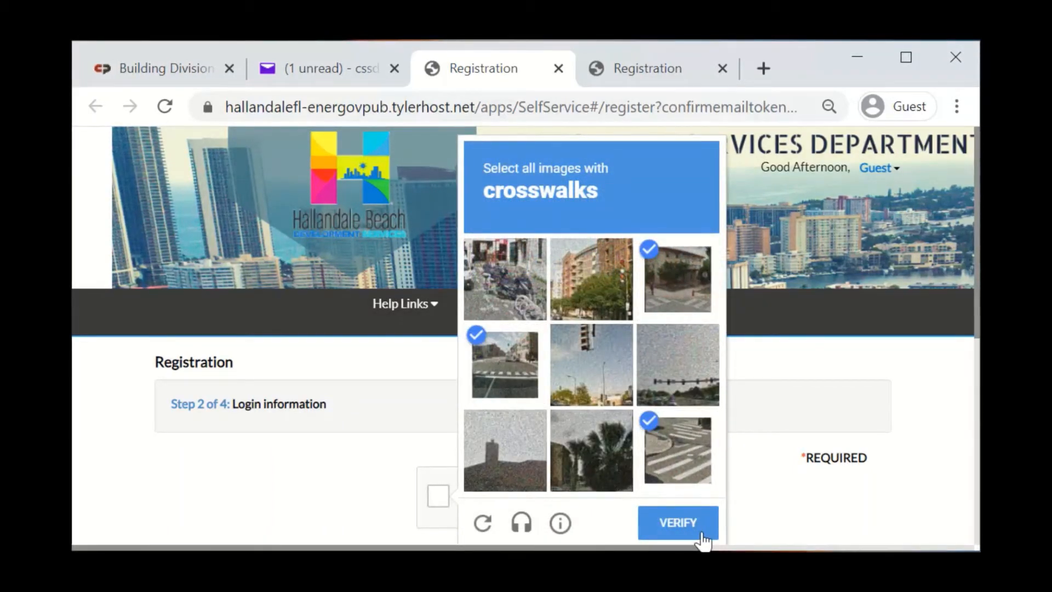
{"action": "left_click", "coordinate": [676, 522]}
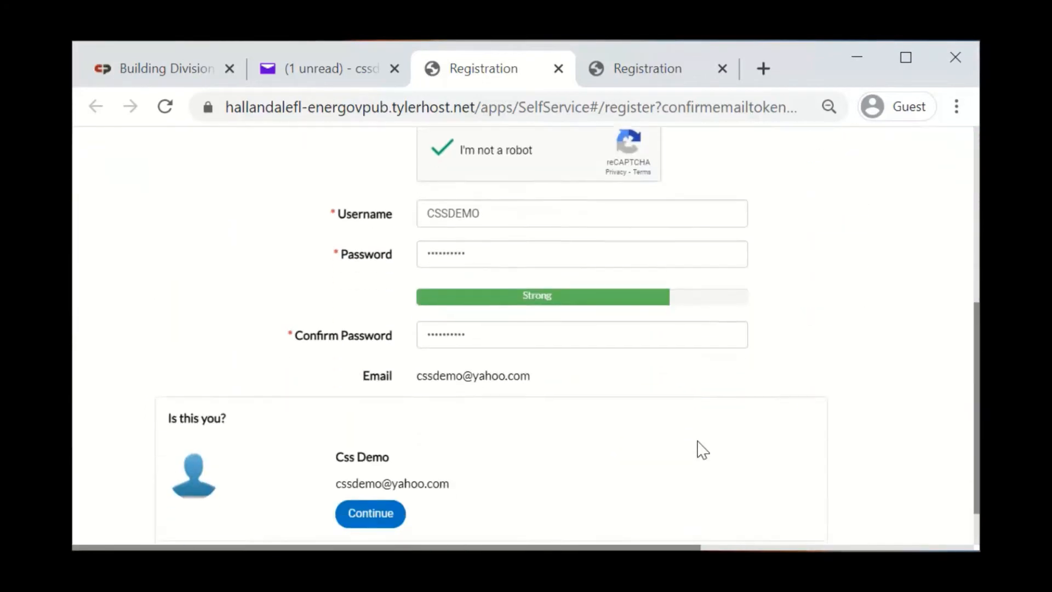
{"action": "left_click", "coordinate": [369, 513]}
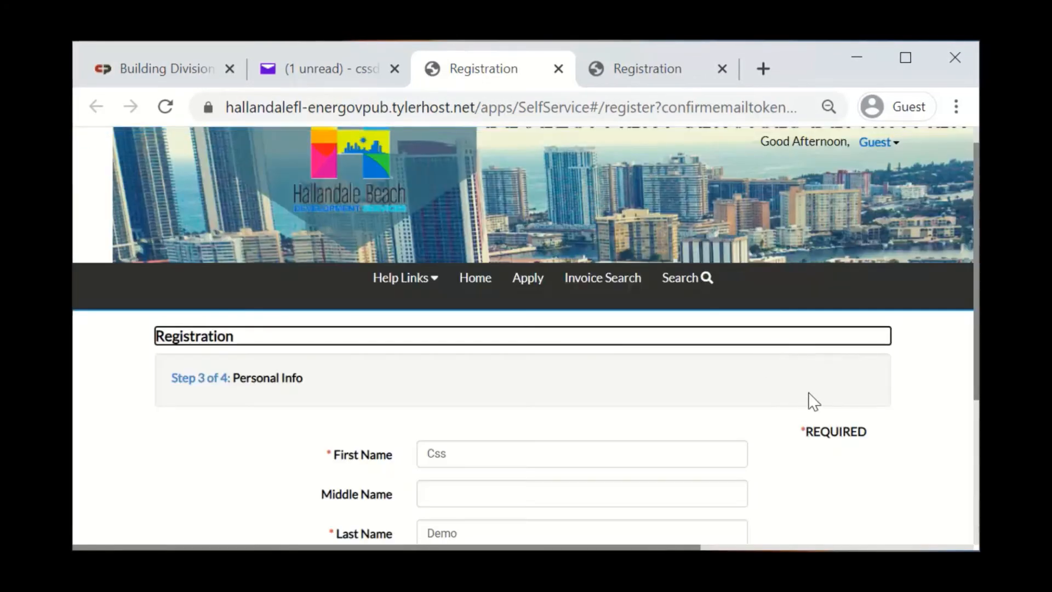
Accept the prefilled personal info and start Step 4 with street number 400.
{"action": "scroll", "scroll_direction": "down", "scroll_amount": 3}
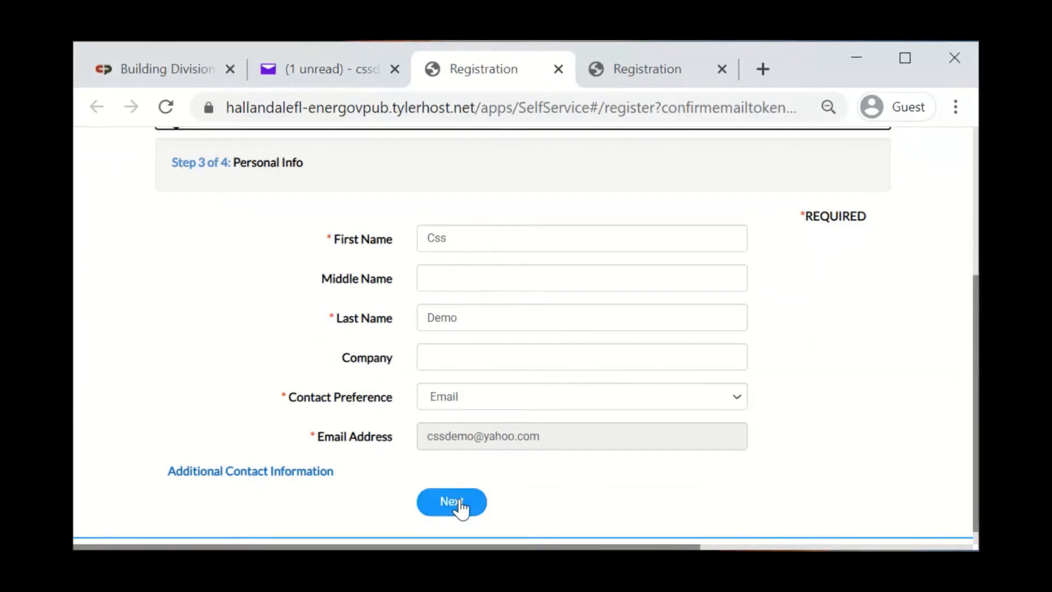
{"action": "left_click", "coordinate": [451, 502]}
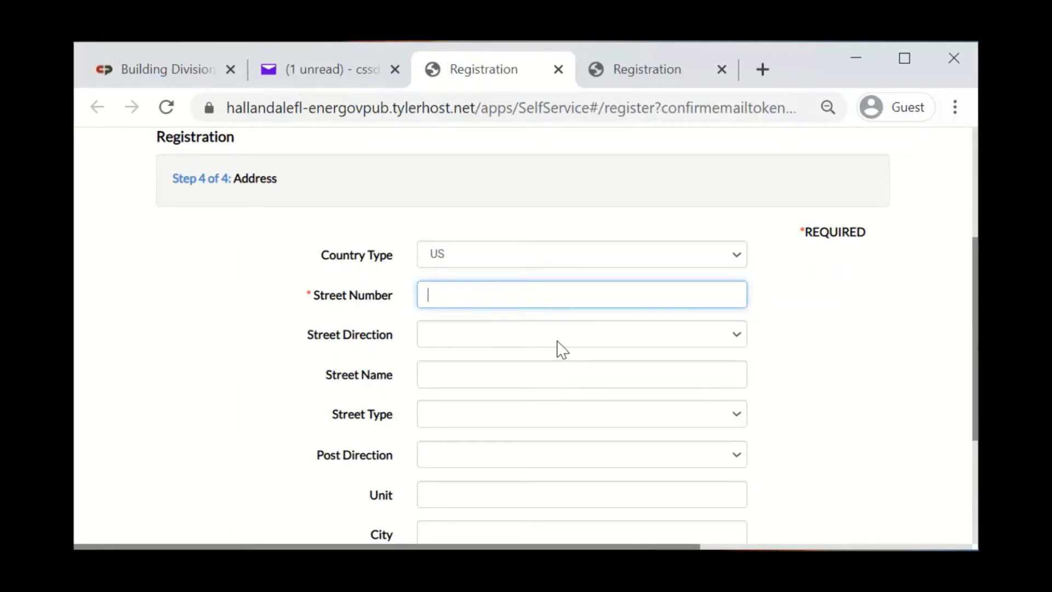
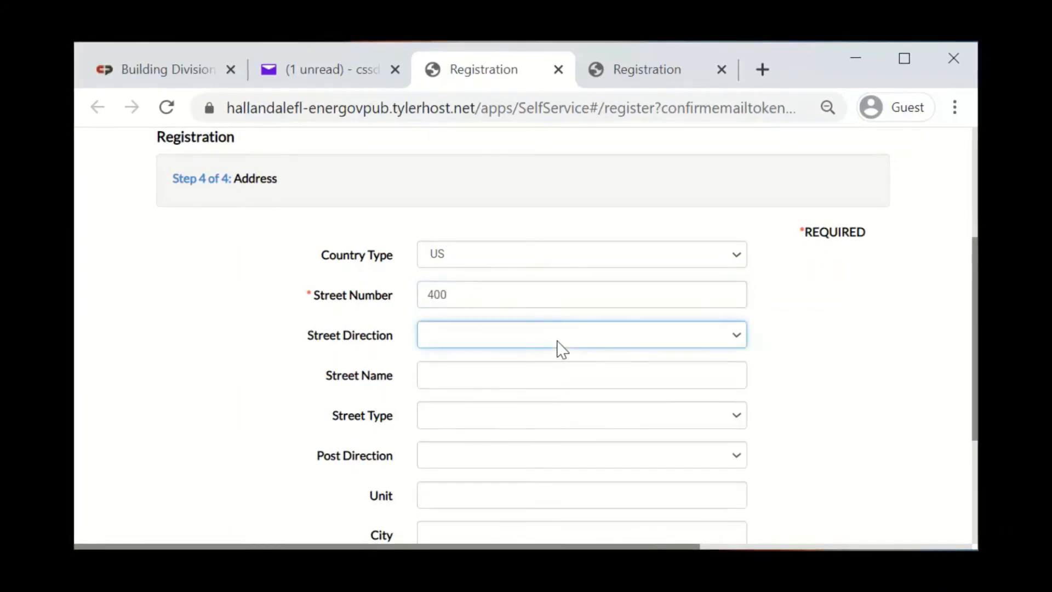
{"action": "left_click", "coordinate": [581, 335]}
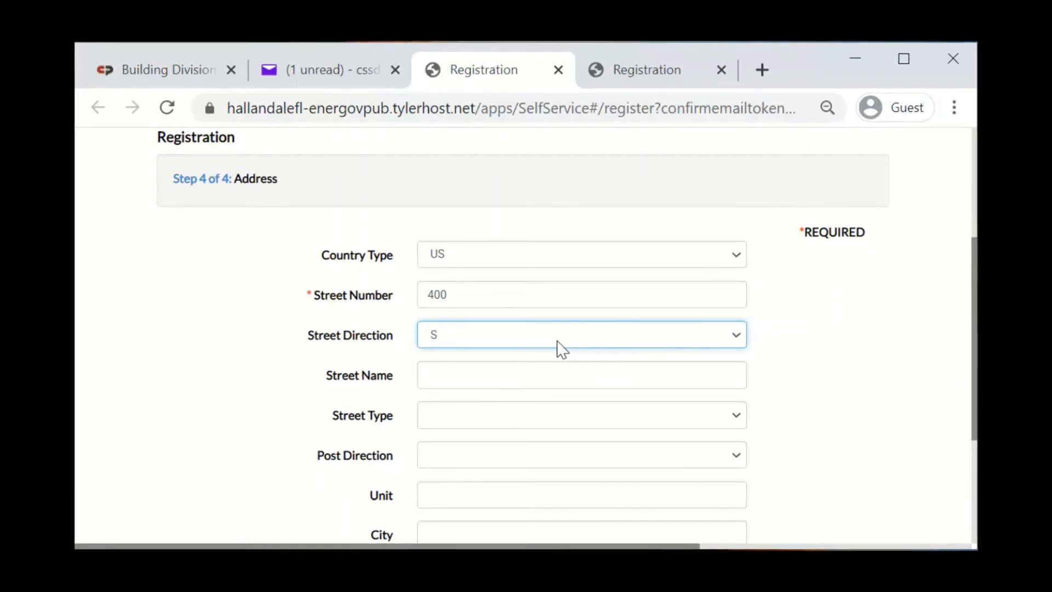
{"action": "scroll", "scroll_direction": "down", "scroll_amount": 3}
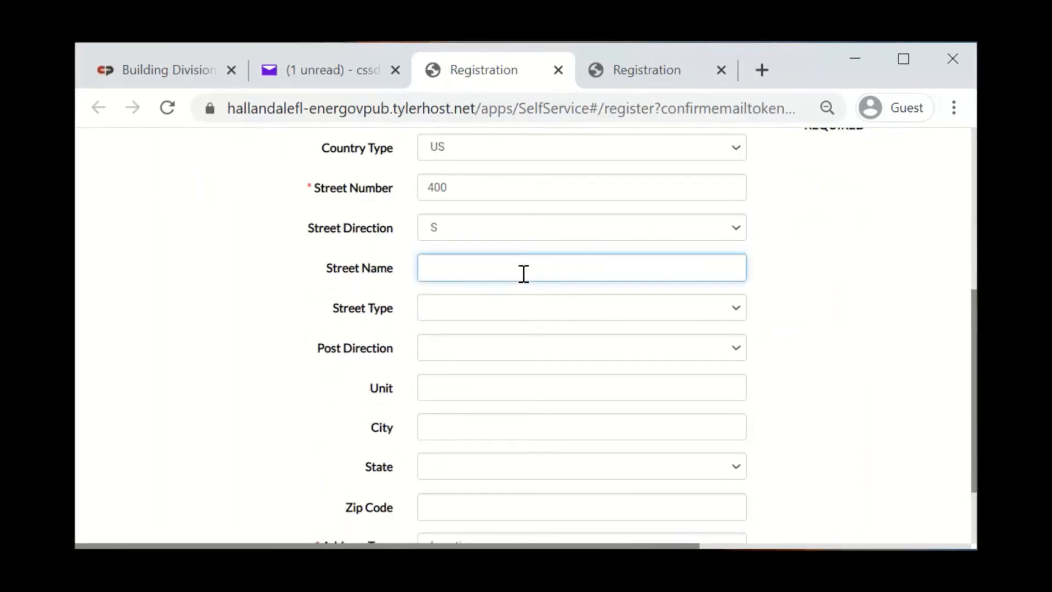
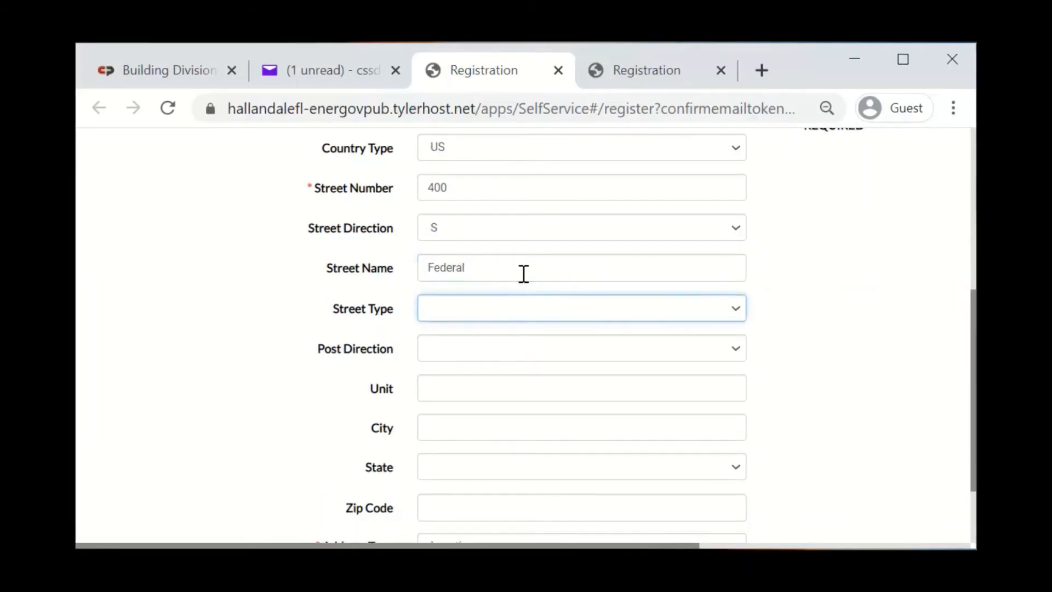
{"action": "left_click", "coordinate": [580, 308]}
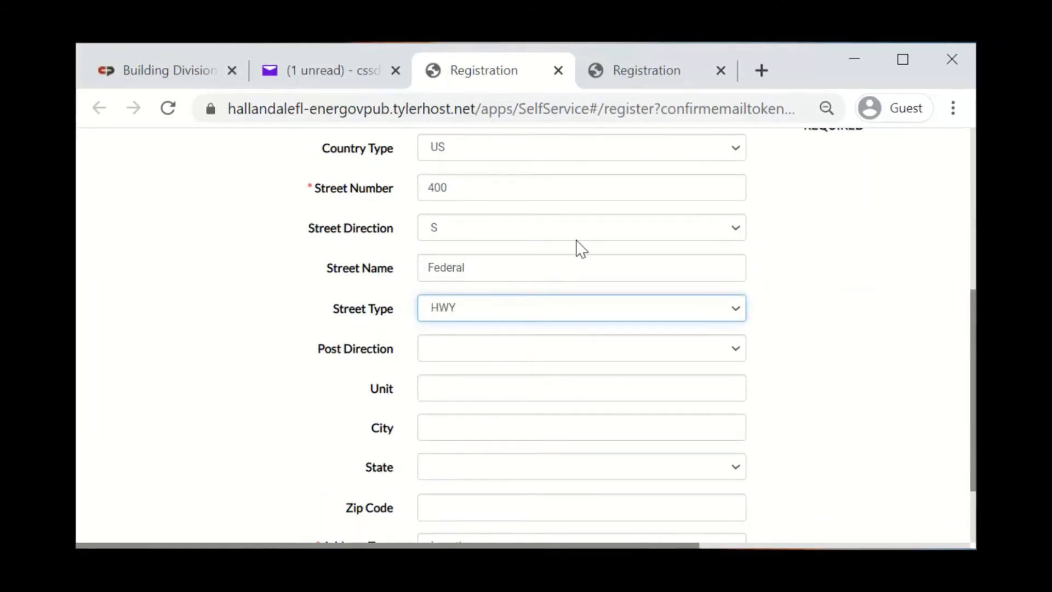
{"action": "scroll", "scroll_direction": "down", "scroll_amount": 3}
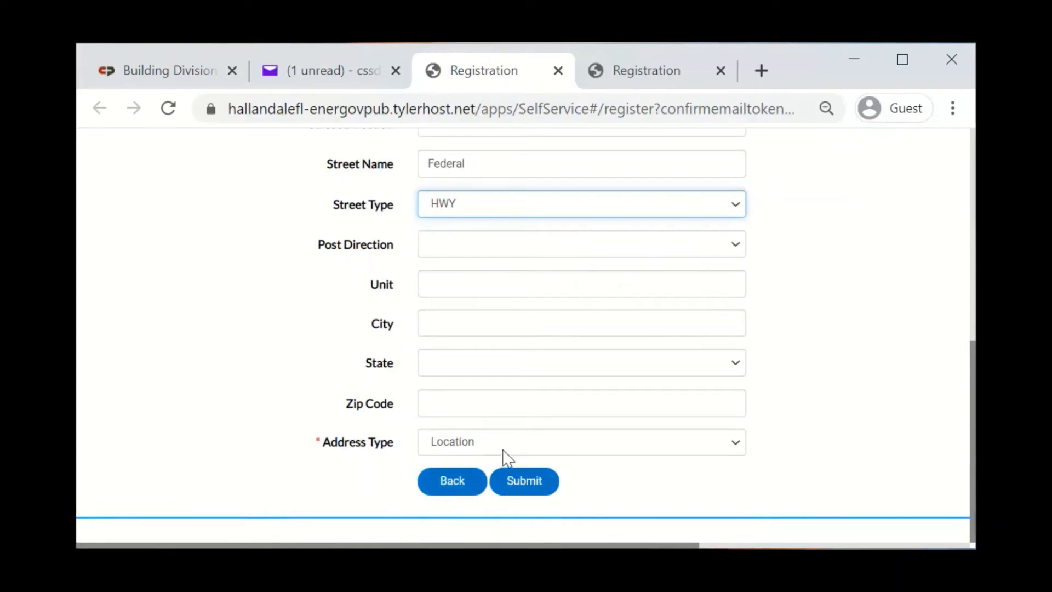
{"action": "left_click", "coordinate": [579, 441]}
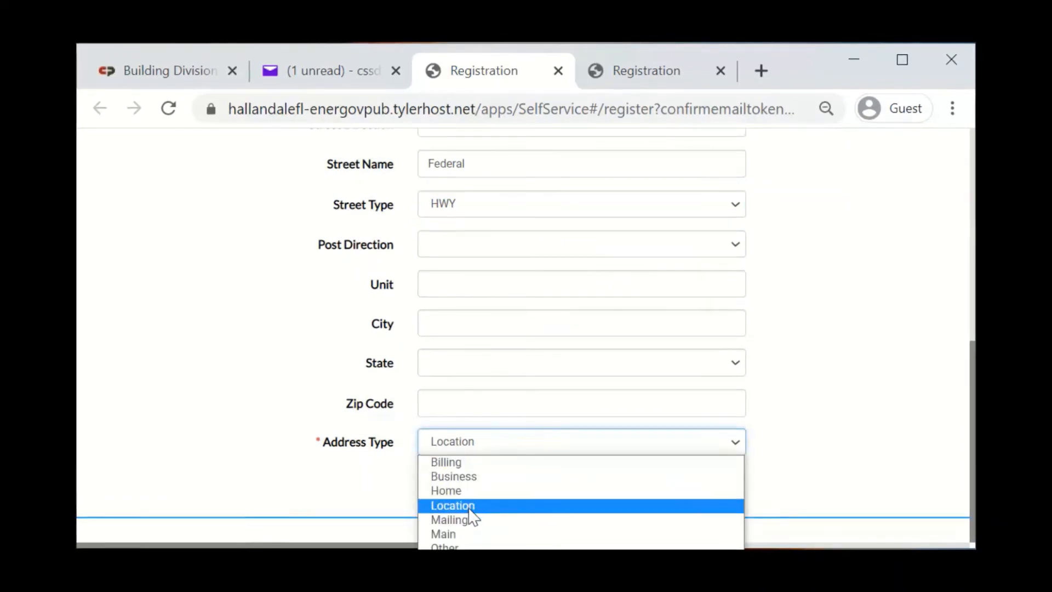
{"action": "left_click", "coordinate": [450, 519]}
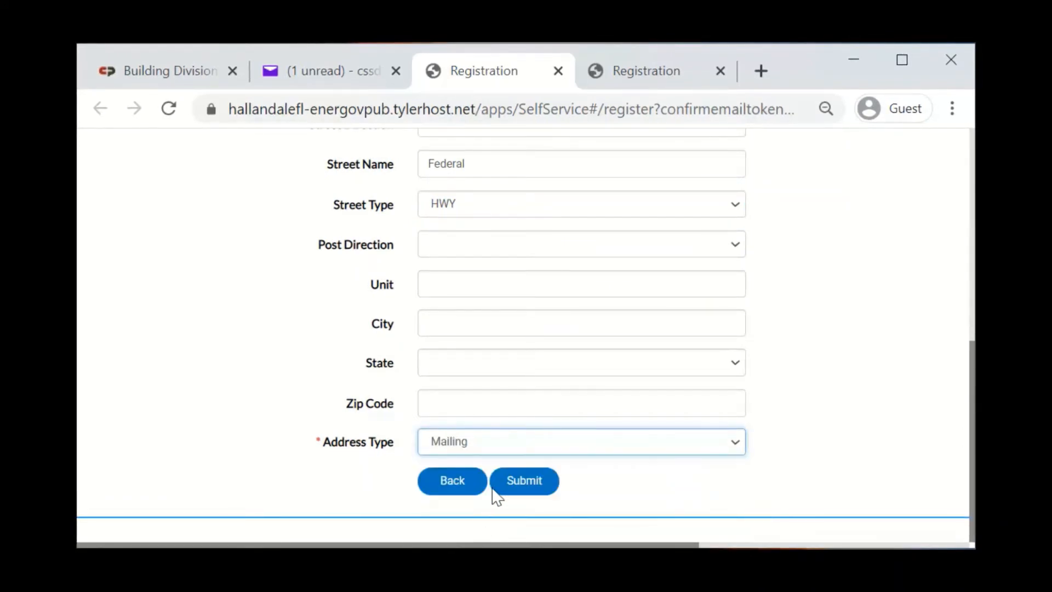
Enter Hallandale beach, FL 33009 and submit the completed registration.
{"action": "type", "text": "H"}
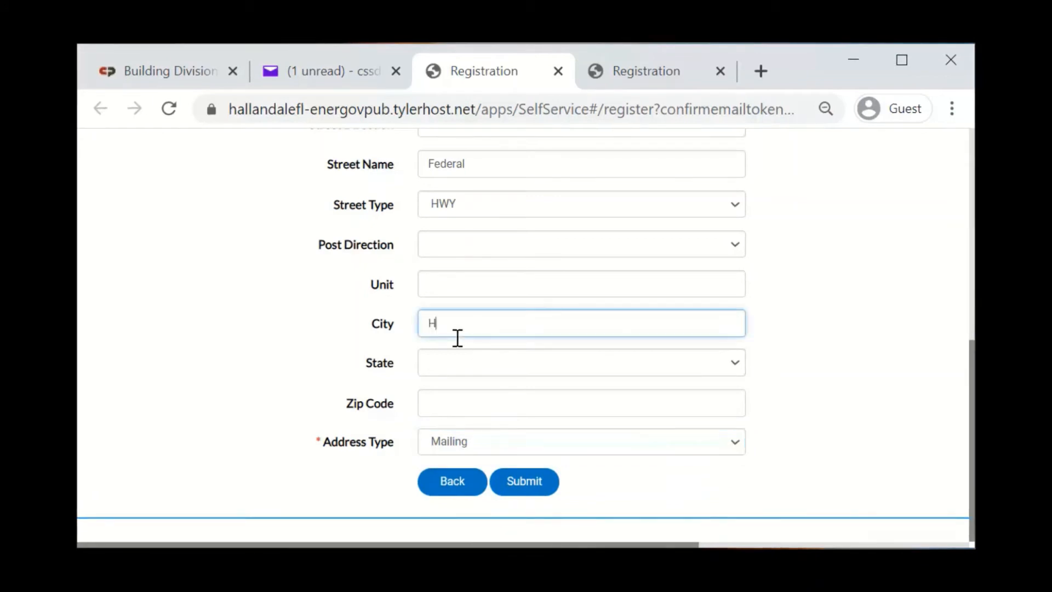
{"action": "type", "text": "allandale beach"}
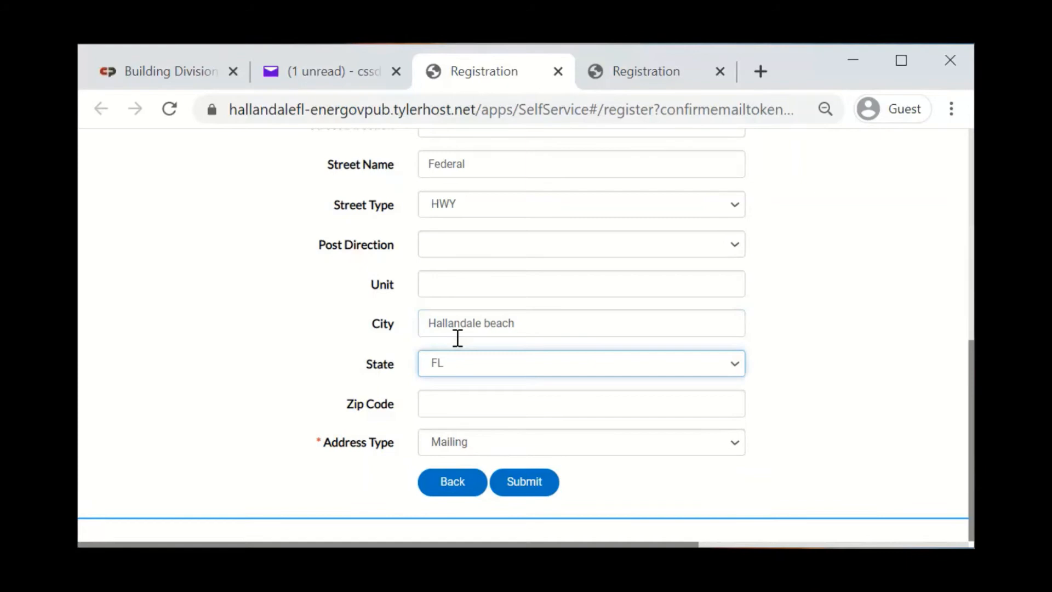
{"action": "type", "text": "333"}
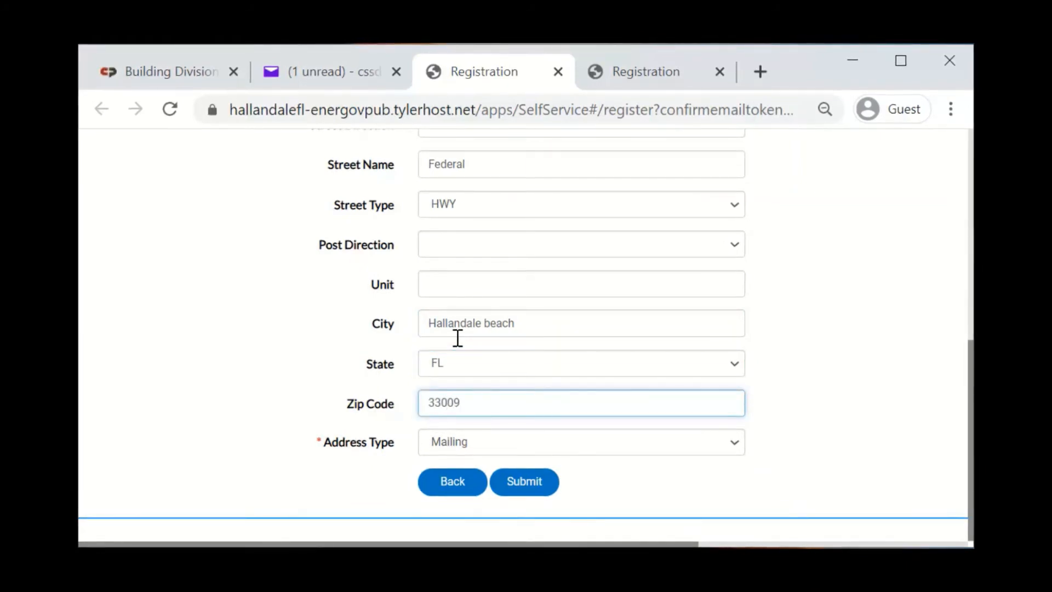
{"action": "left_click", "coordinate": [524, 482]}
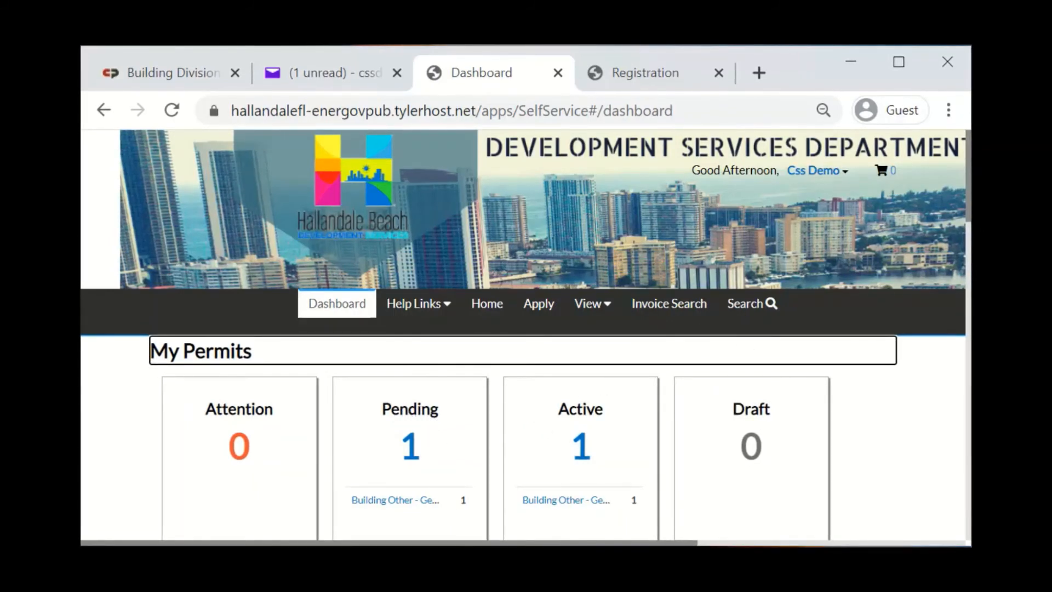
{"action": "mouse_move", "coordinate": [661, 435]}
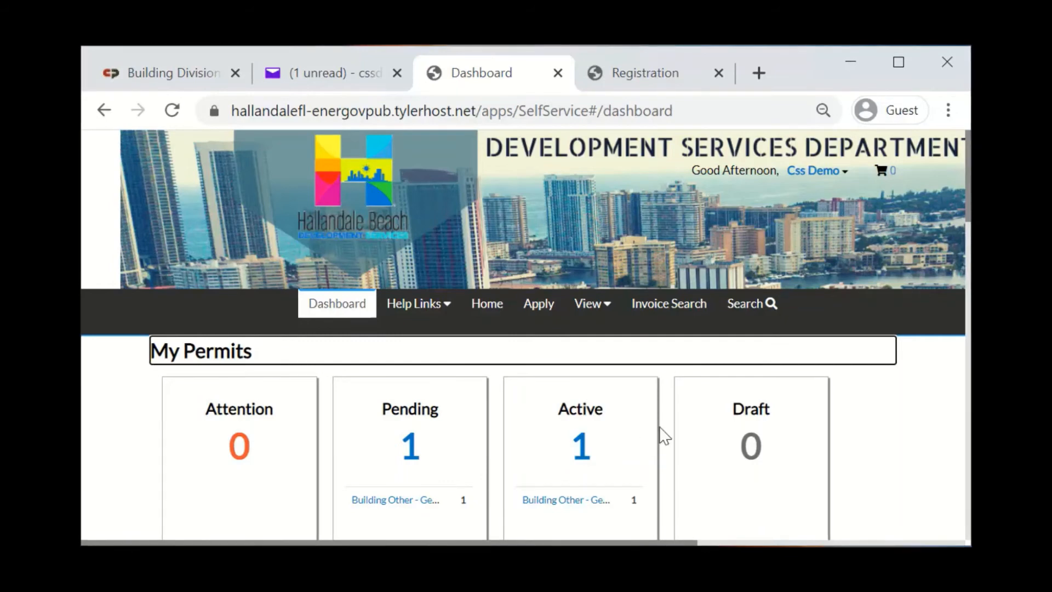
{"action": "mouse_move", "coordinate": [798, 363]}
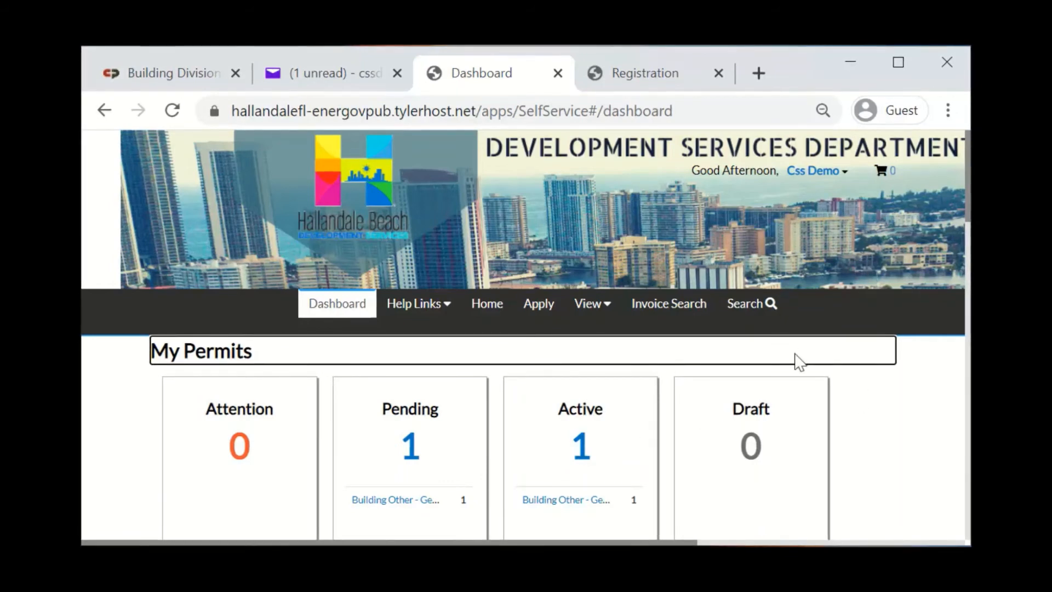
Review the dashboard's My Permits tiles: one pending, one active.
{"action": "scroll", "scroll_direction": "down", "scroll_amount": 3}
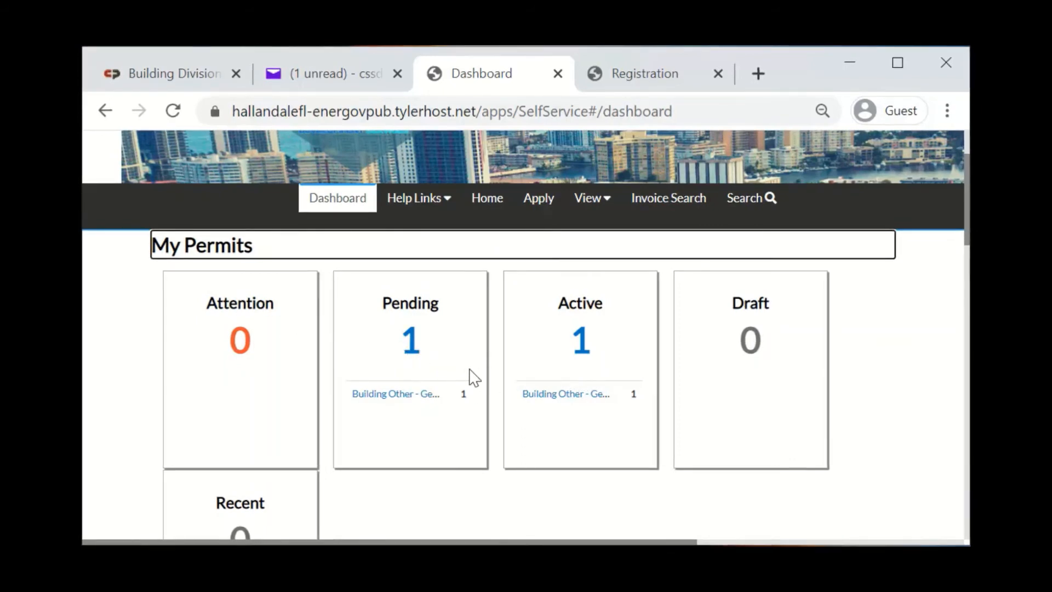
{"action": "scroll", "scroll_direction": "down", "scroll_amount": 3}
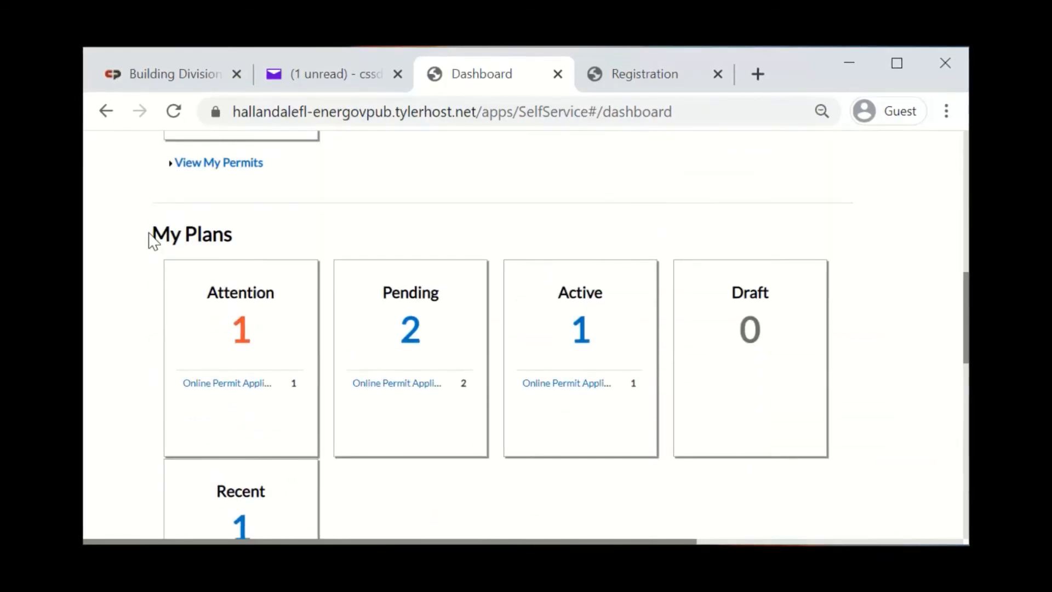
{"action": "mouse_move", "coordinate": [473, 303]}
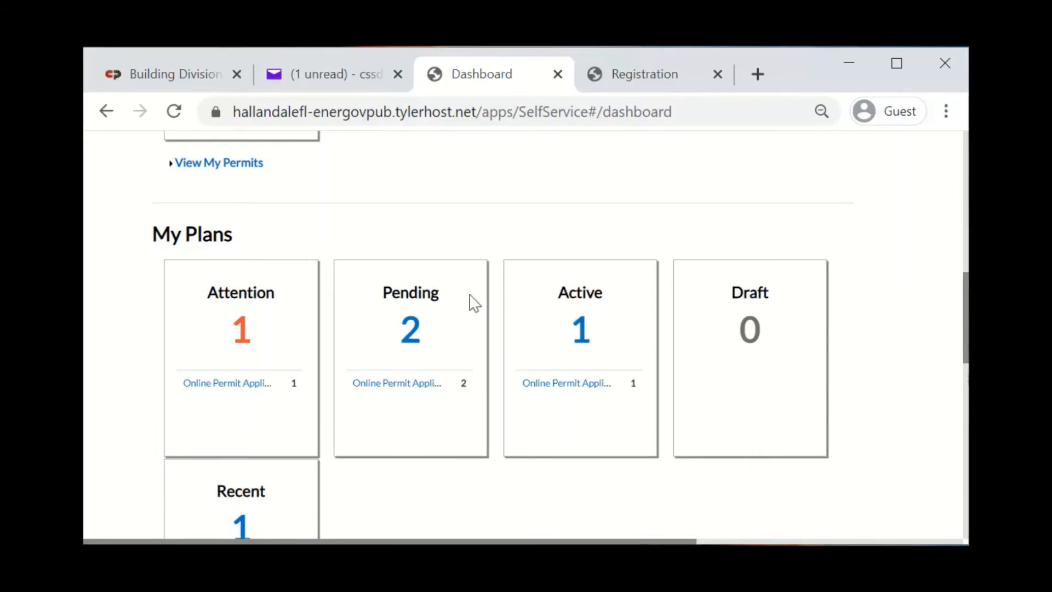
{"action": "mouse_move", "coordinate": [252, 232]}
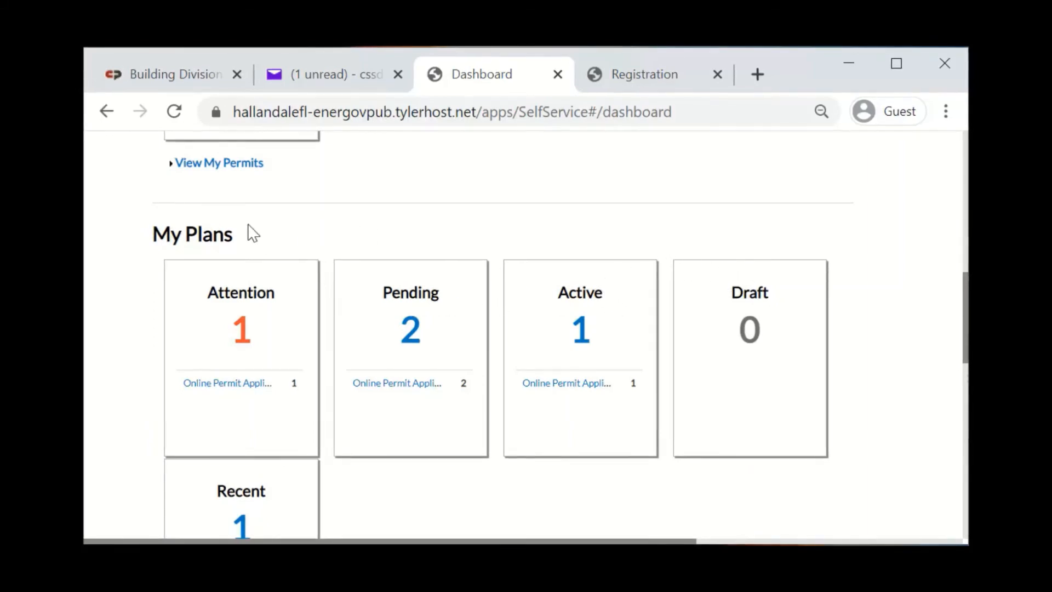
{"action": "mouse_move", "coordinate": [143, 246]}
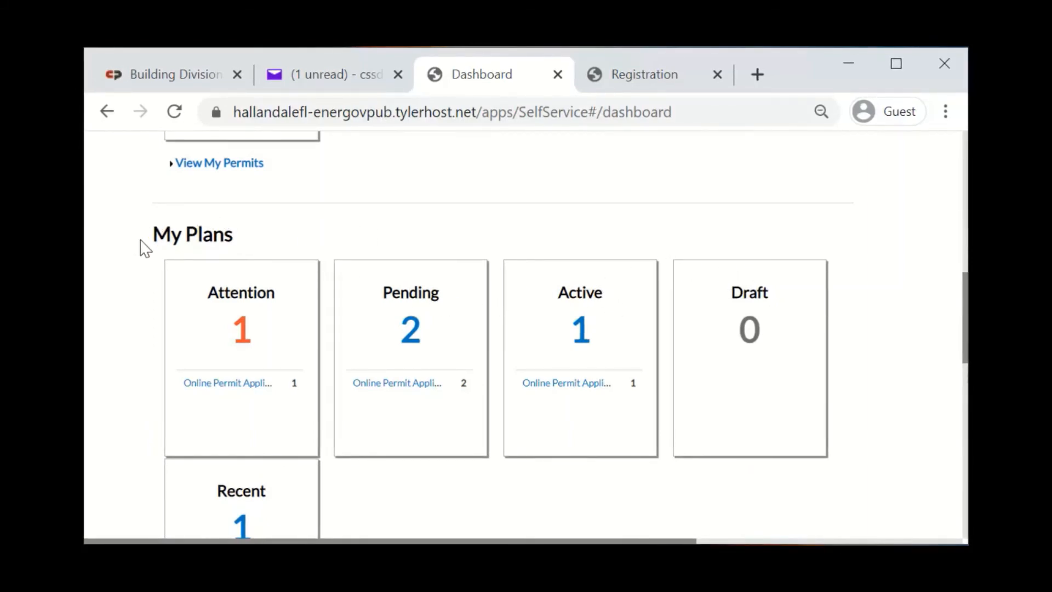
{"action": "mouse_move", "coordinate": [261, 253]}
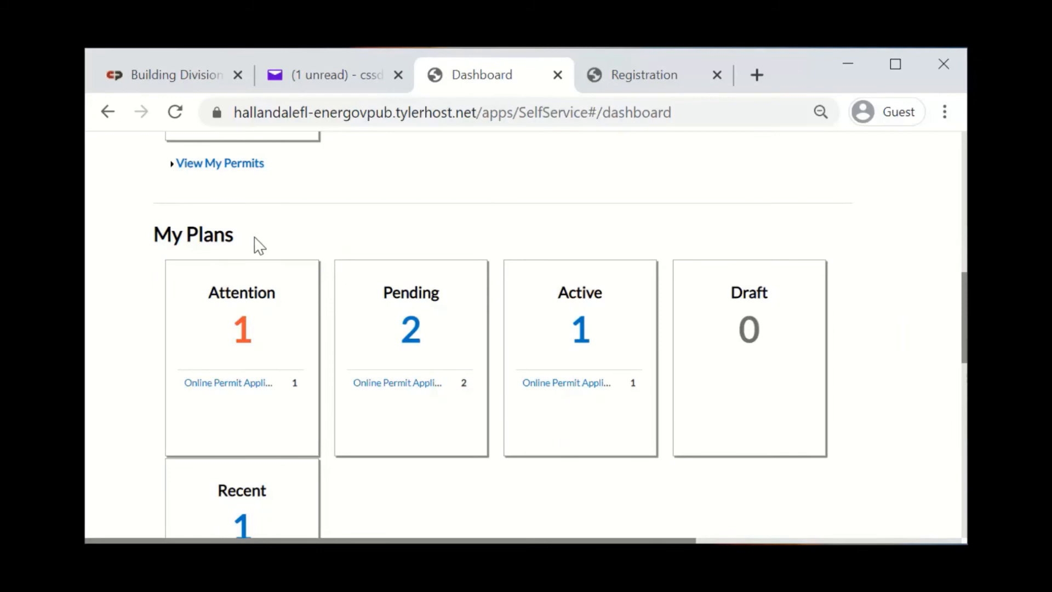
{"action": "scroll", "scroll_direction": "down", "scroll_amount": 3}
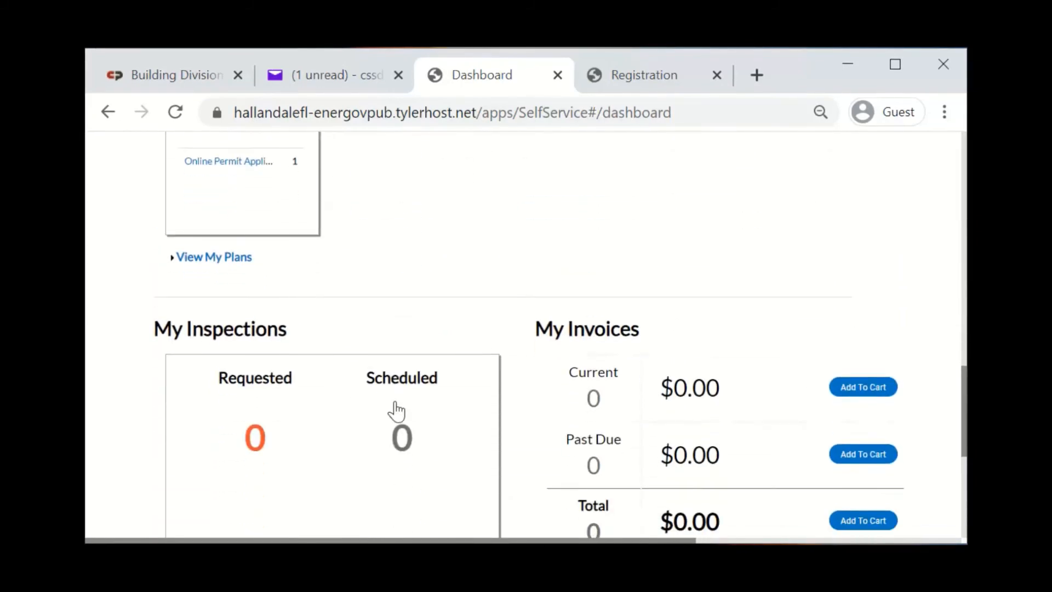
{"action": "scroll", "scroll_direction": "down", "scroll_amount": 3}
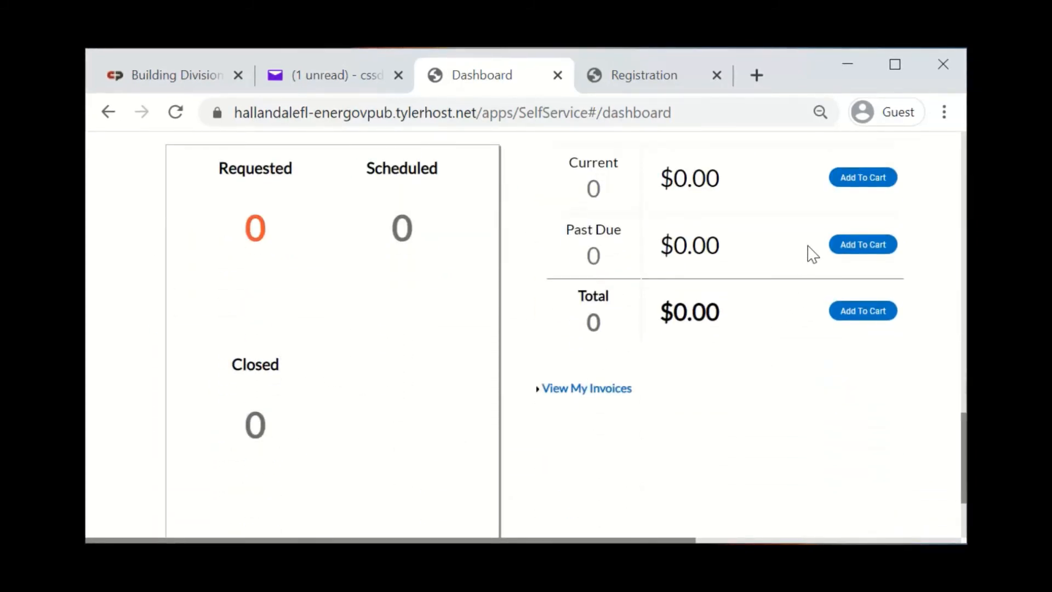
{"action": "scroll", "scroll_direction": "down", "scroll_amount": 3}
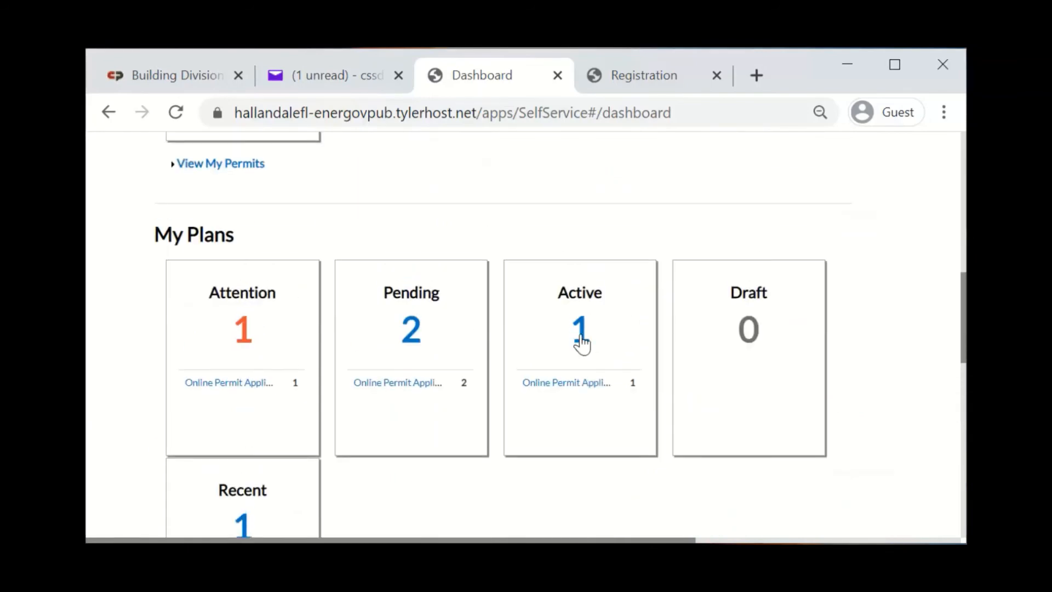
{"action": "scroll", "scroll_direction": "down", "scroll_amount": 3}
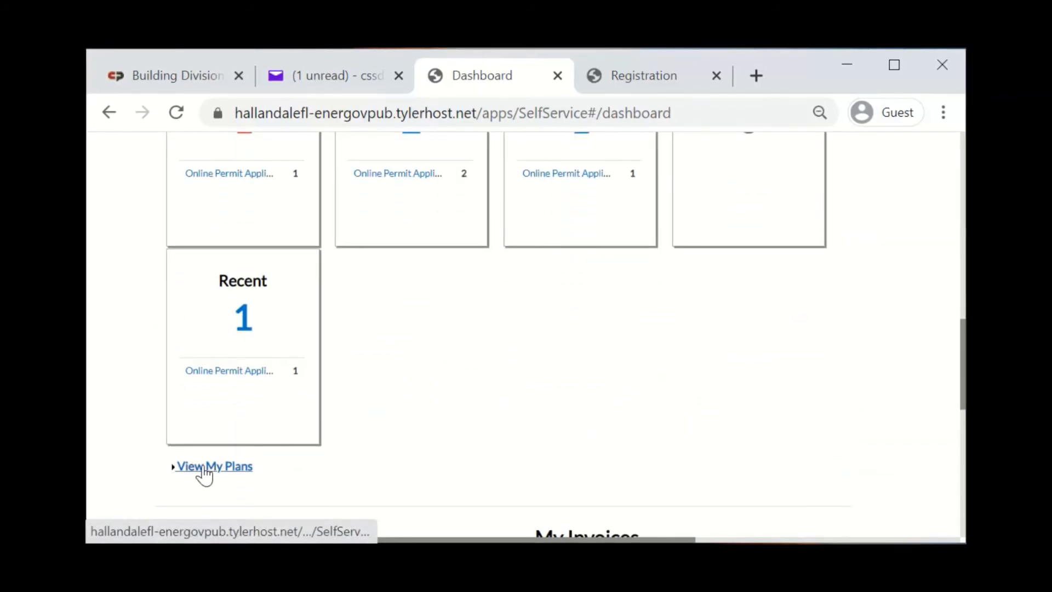
{"action": "left_click", "coordinate": [214, 466]}
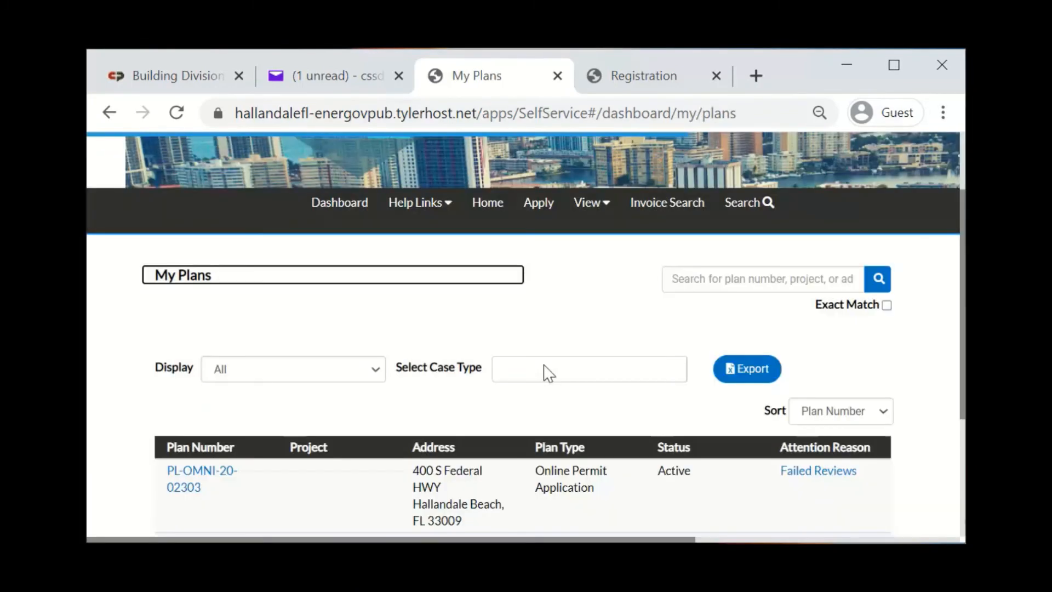
{"action": "scroll", "scroll_direction": "down", "scroll_amount": 3}
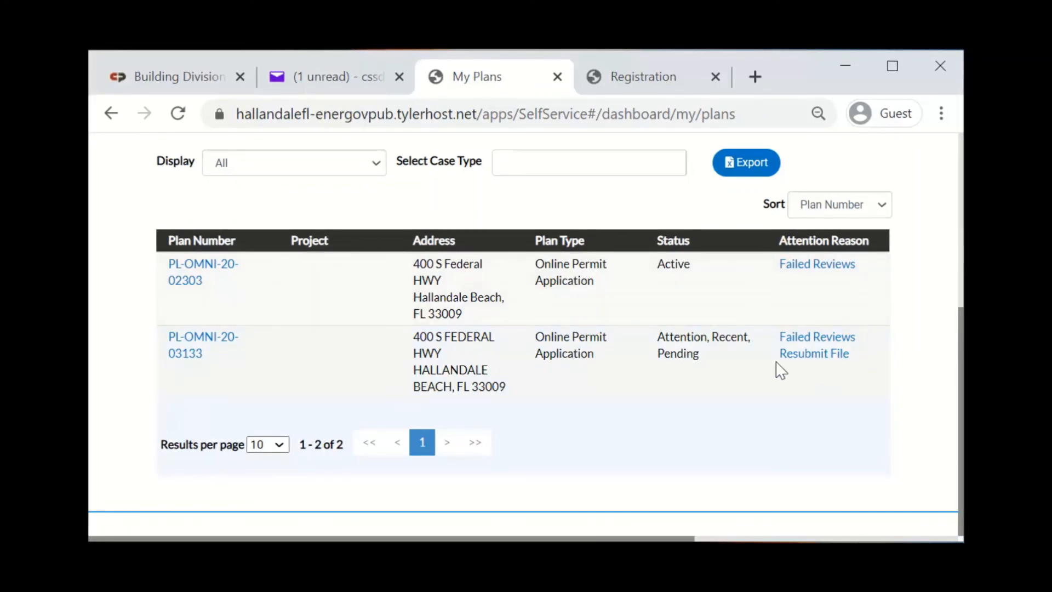
{"action": "mouse_move", "coordinate": [861, 363]}
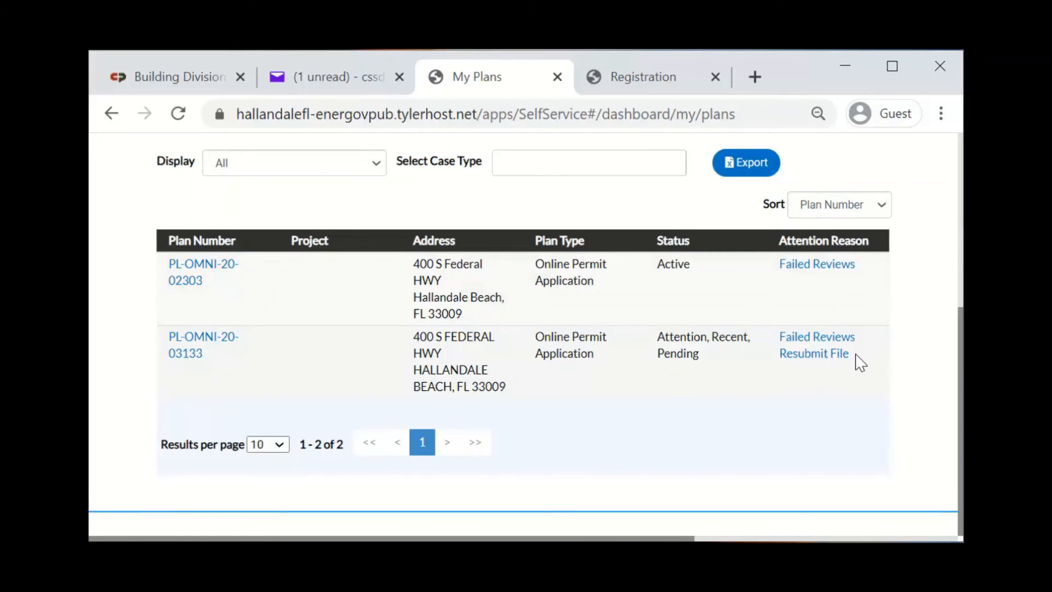